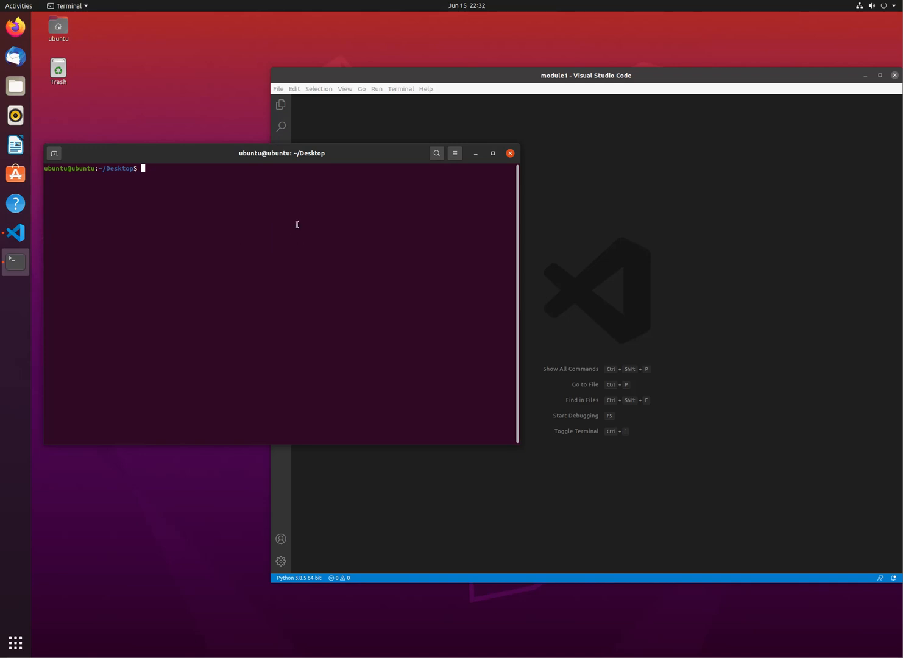
# Create a create_folder directory, enter it, and make a library subfolder inside.
pyautogui.write('mkdir')
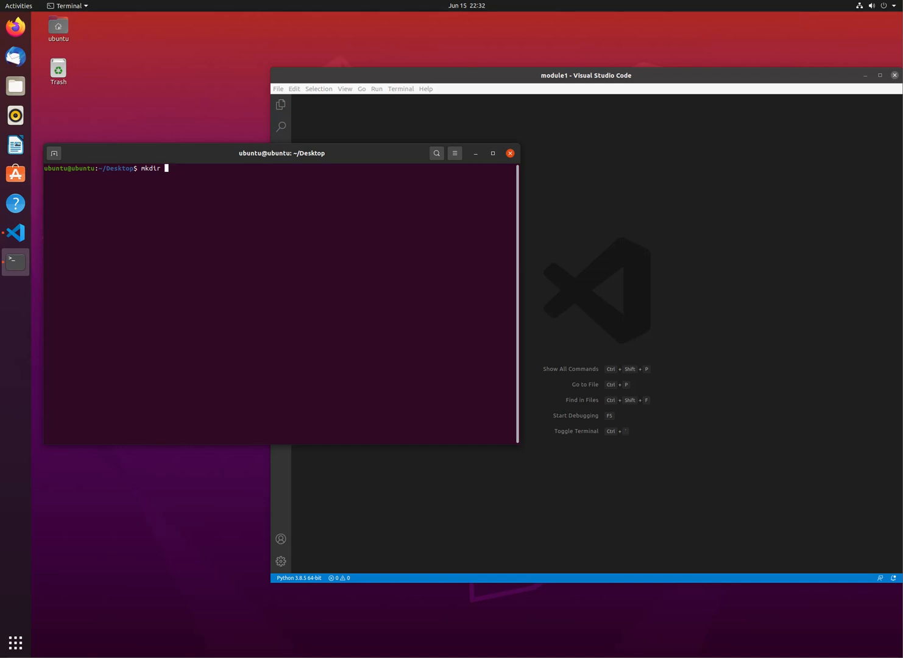
pyautogui.write('create_')
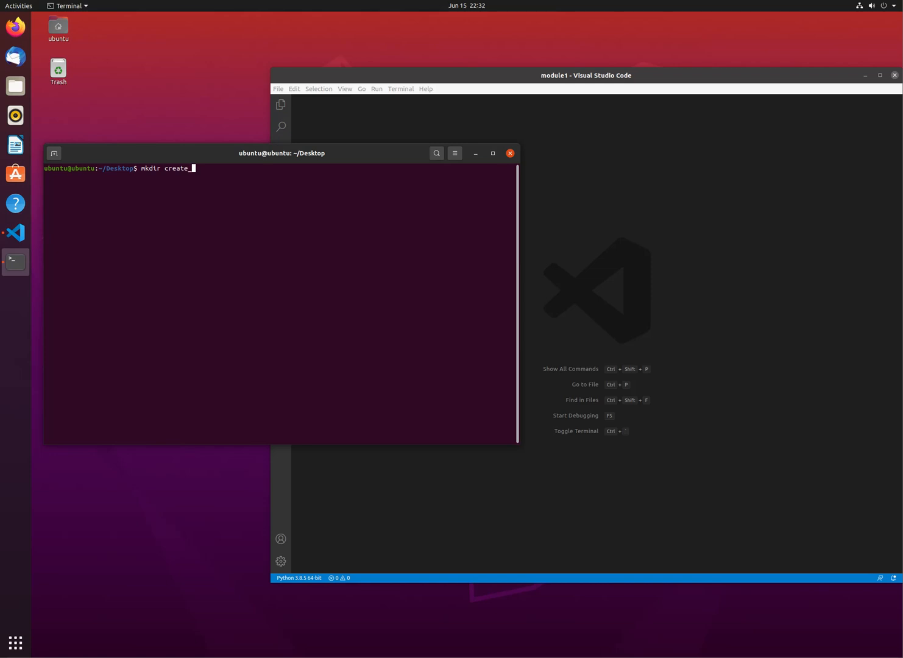
pyautogui.write('folder')
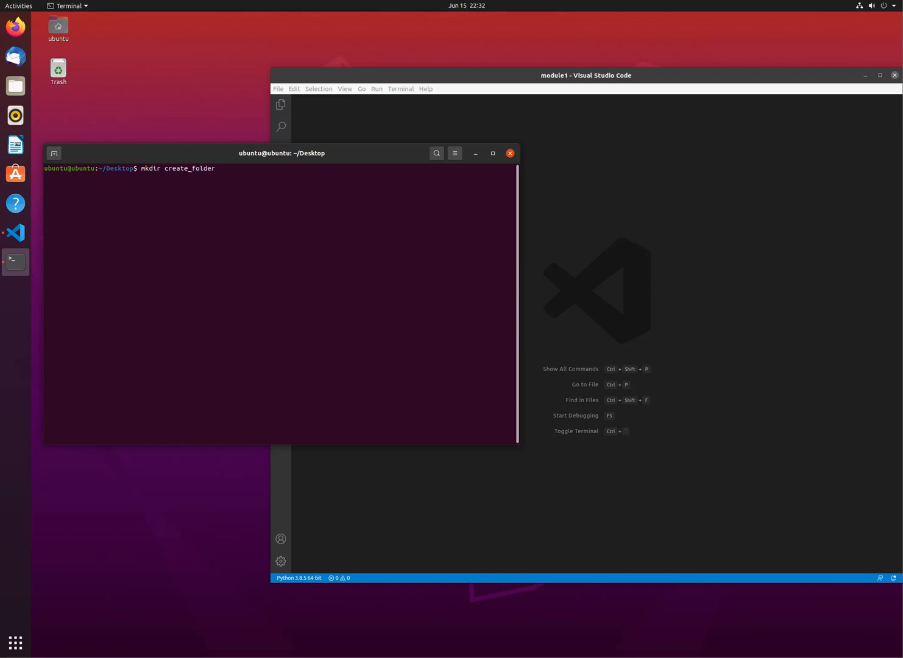
pyautogui.write('cd create_folder/')
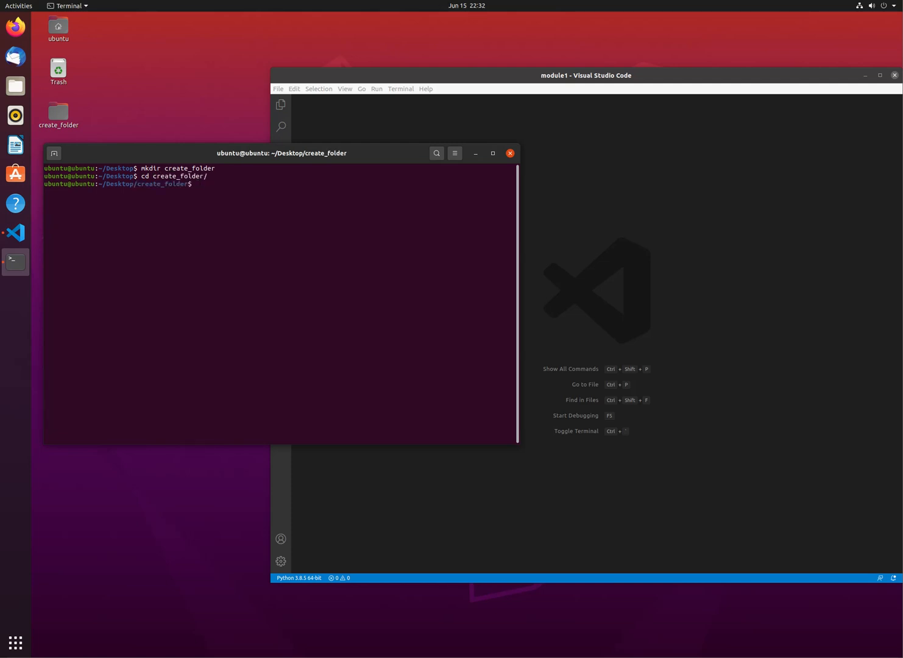
pyautogui.write('mkdir library')
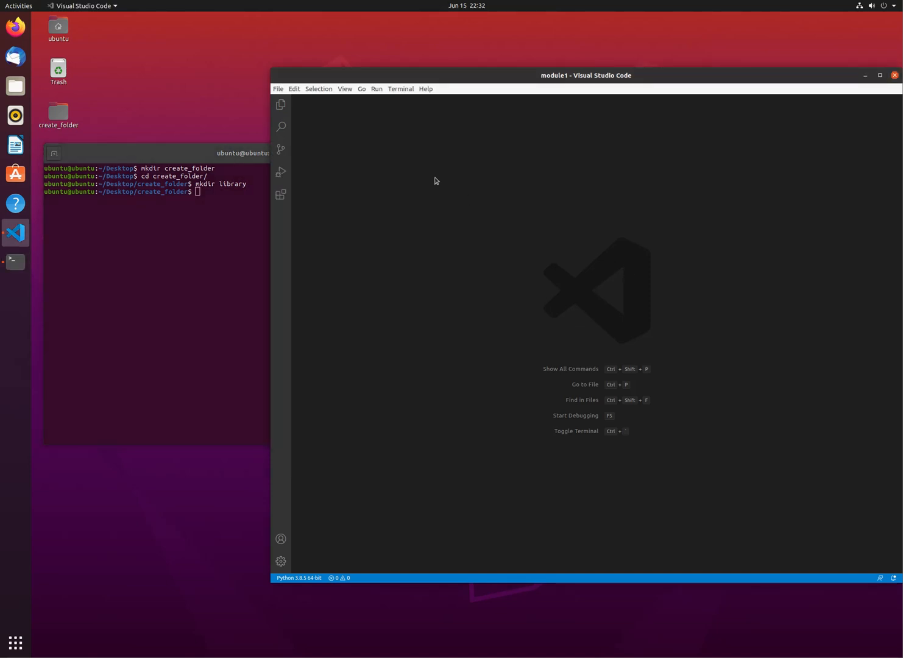
# Open the create_folder directory from the Desktop as the VS Code workspace.
pyautogui.click(278, 89)
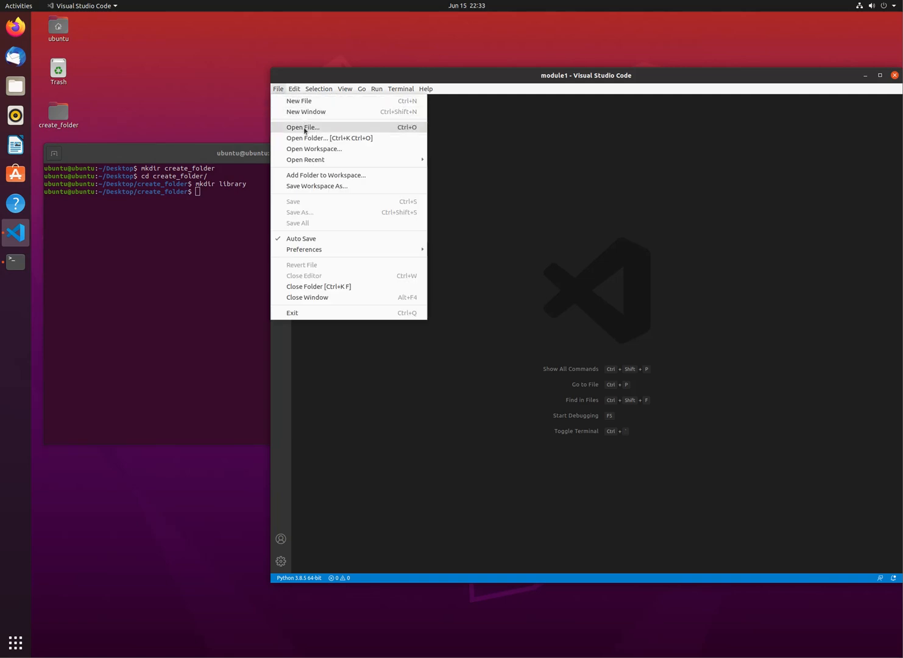
pyautogui.click(309, 137)
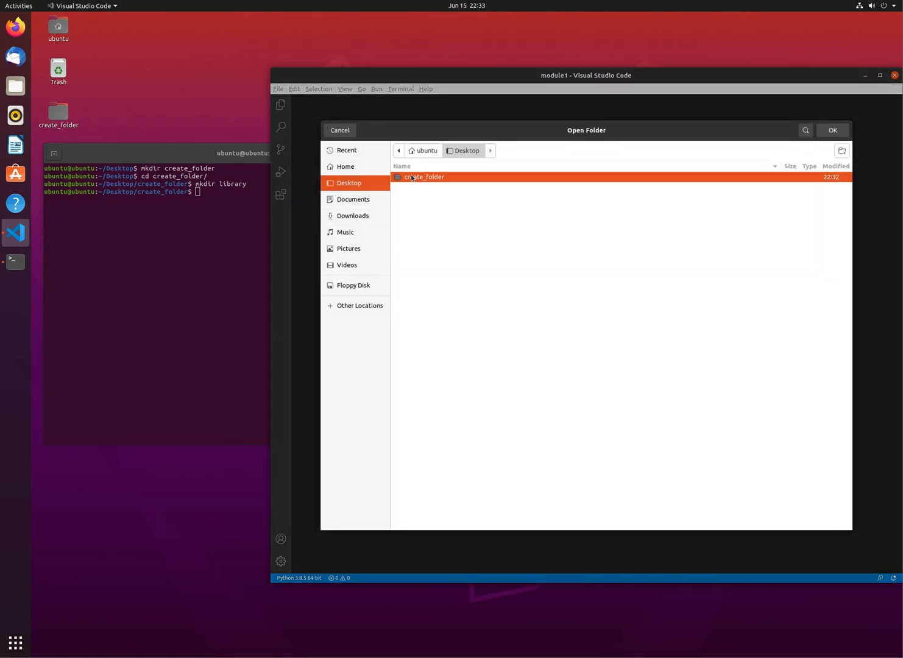
pyautogui.click(831, 129)
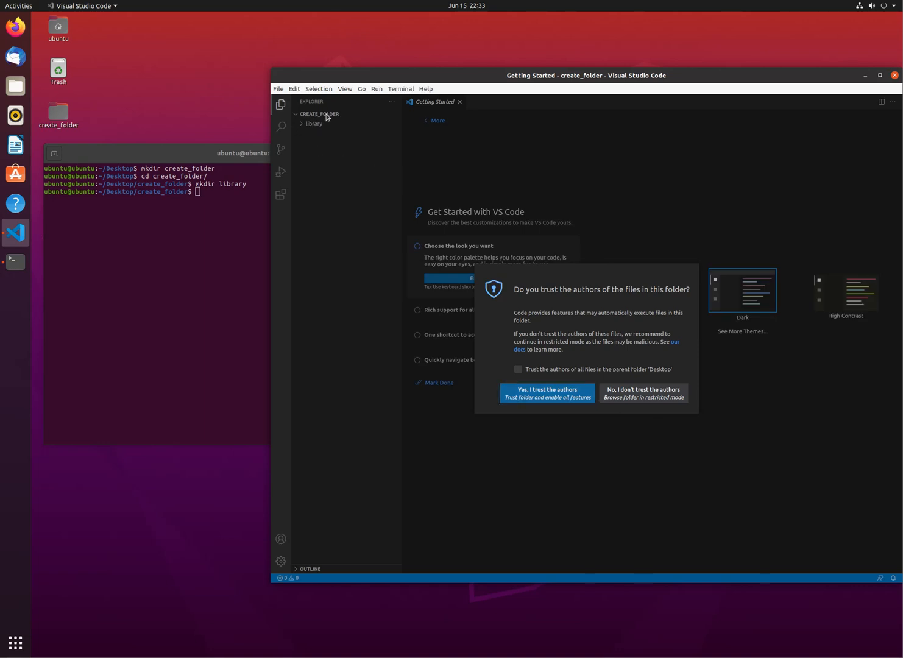
# Trust the workspace authors and create empty create_folder.yml and library/create_folder.py files.
pyautogui.click(546, 392)
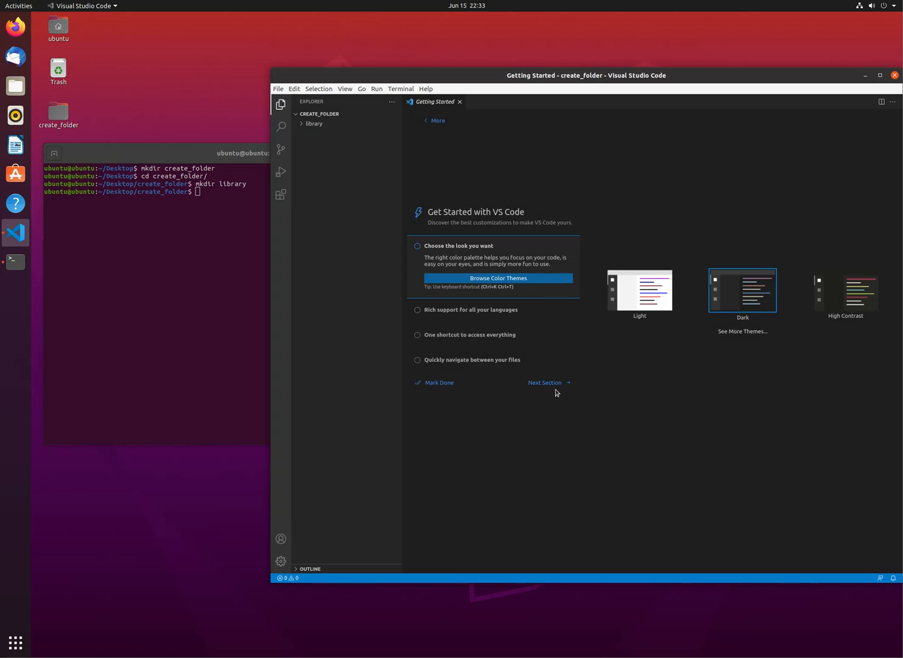
pyautogui.click(364, 113)
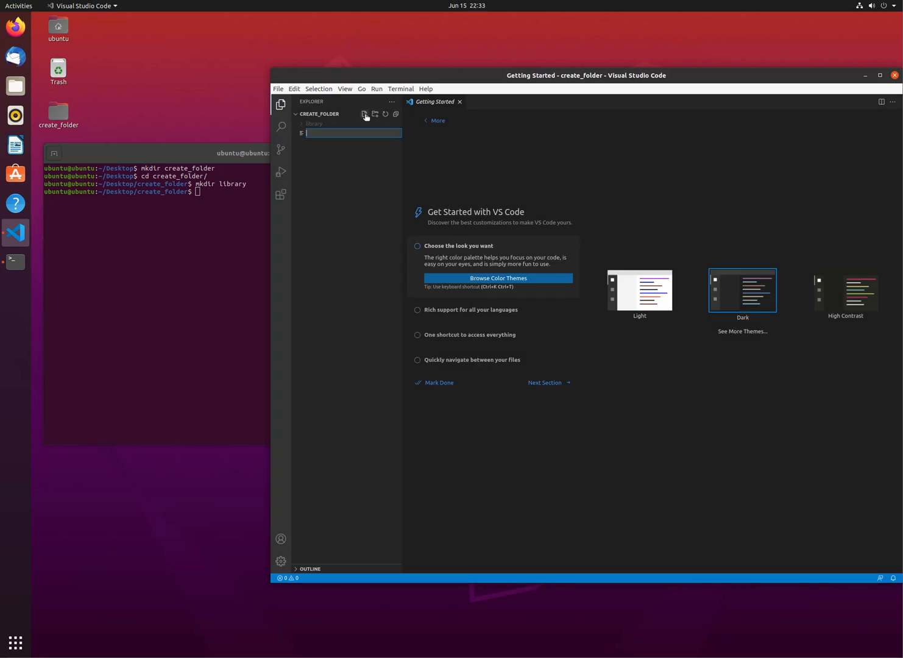
pyautogui.write('creaet')
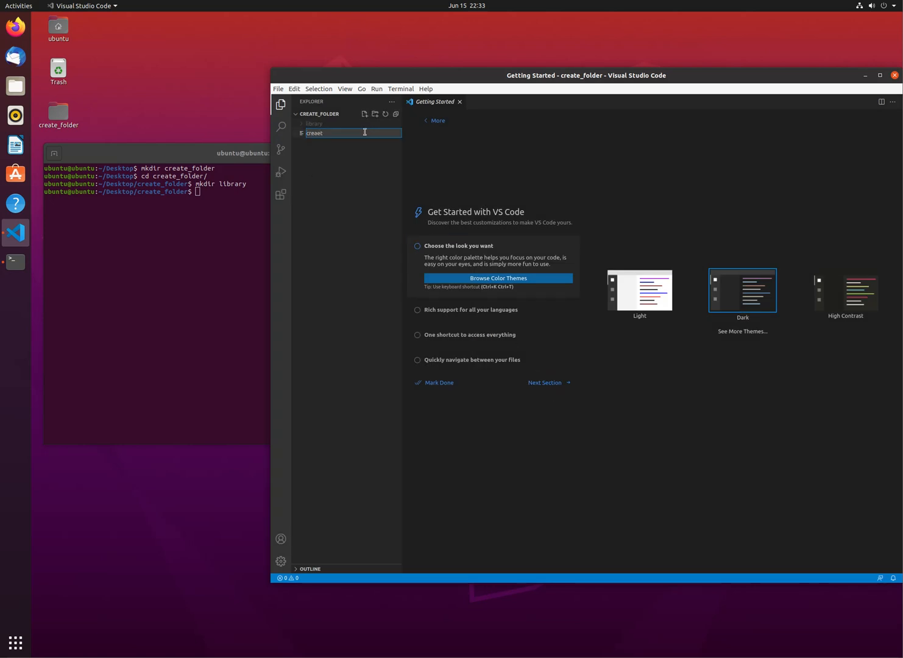
pyautogui.write('create_folder.yml')
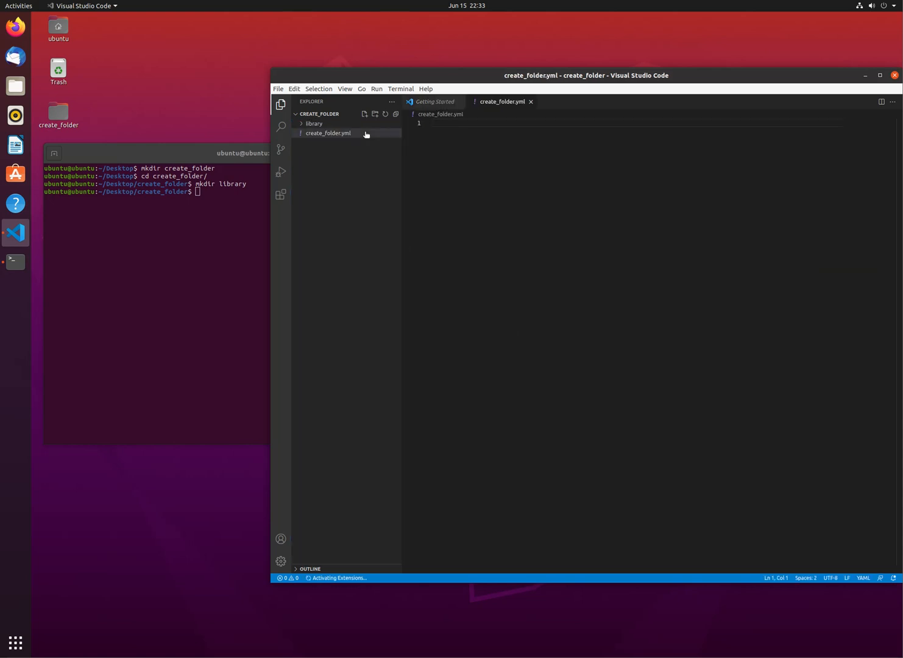
pyautogui.click(315, 123)
pyautogui.write('create_folder.py')
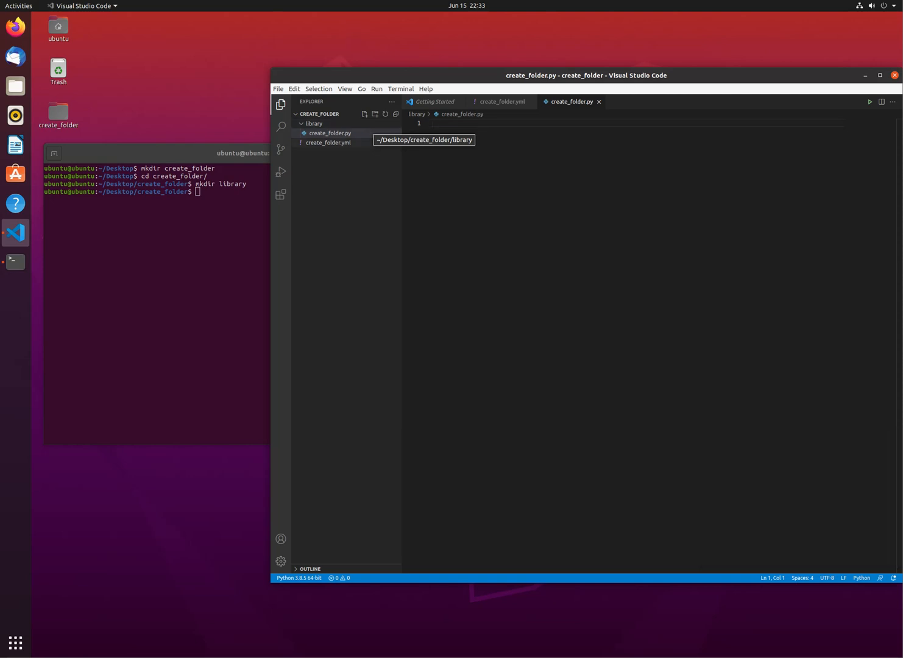
# Switch between the create_folder.py and create_folder.yml editor tabs, ending on the playbook.
pyautogui.click(328, 143)
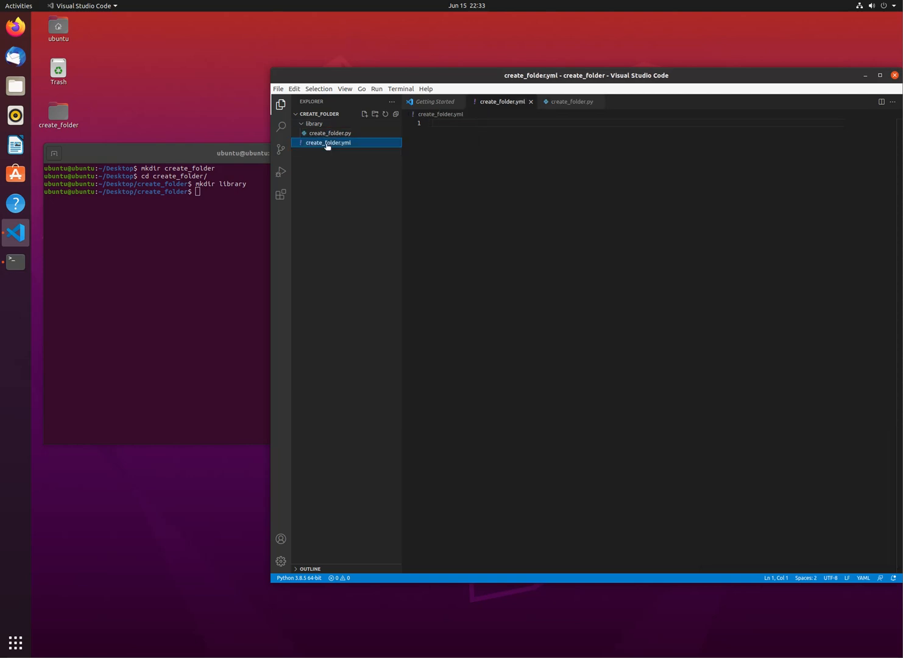
pyautogui.click(329, 133)
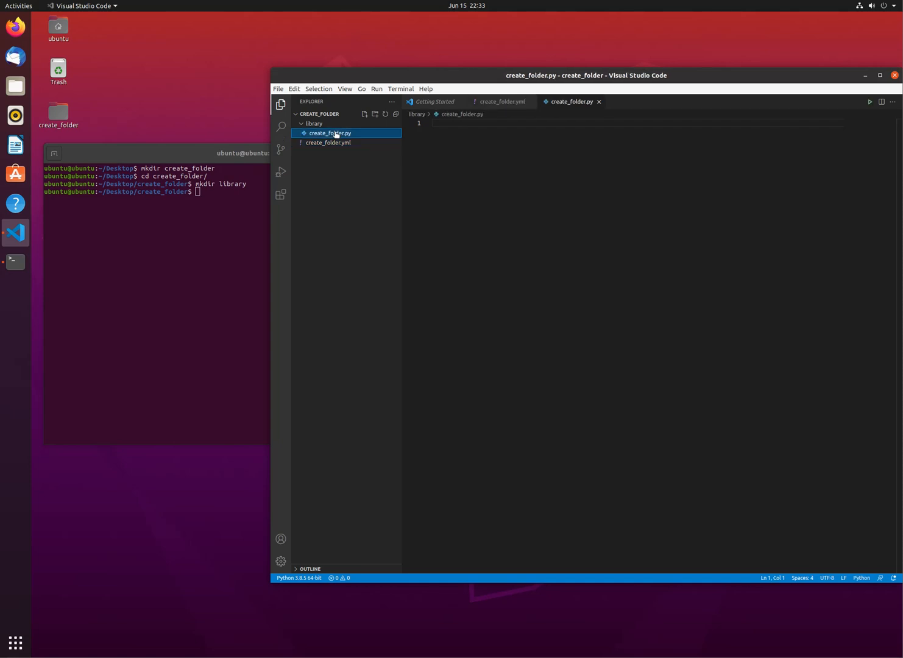
pyautogui.click(329, 143)
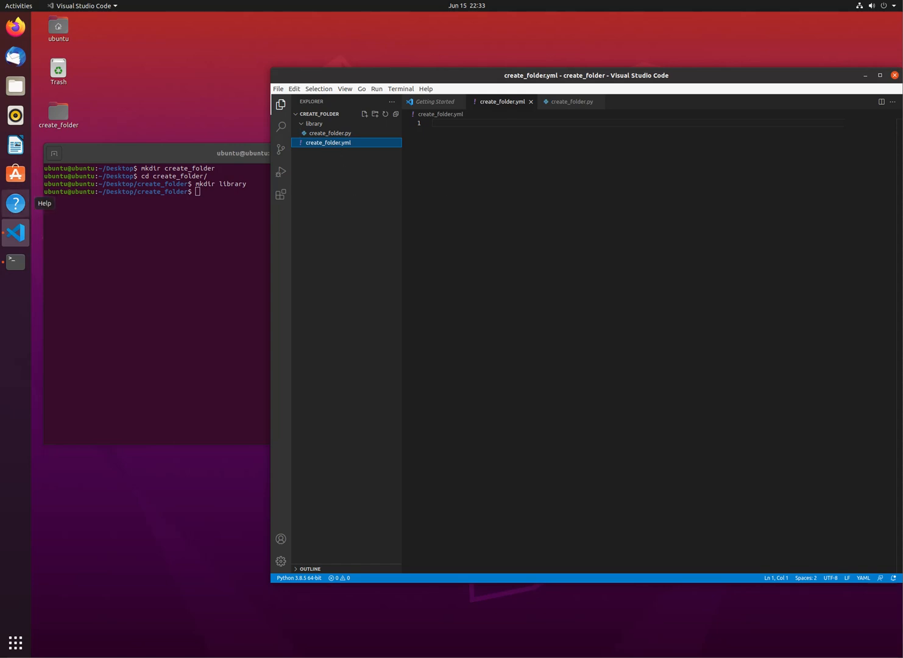
pyautogui.moveTo(368, 339)
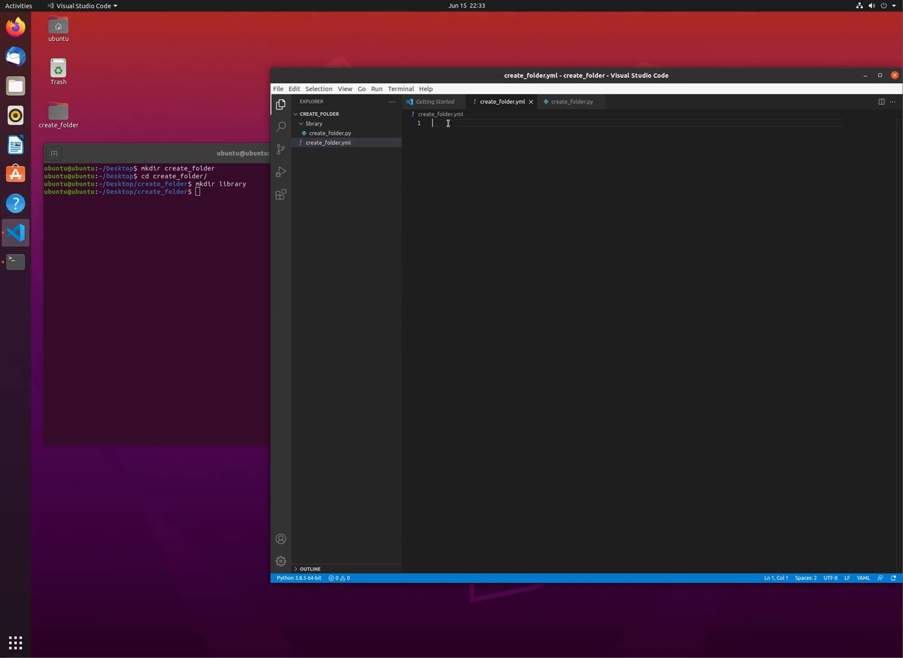
pyautogui.moveTo(15, 173)
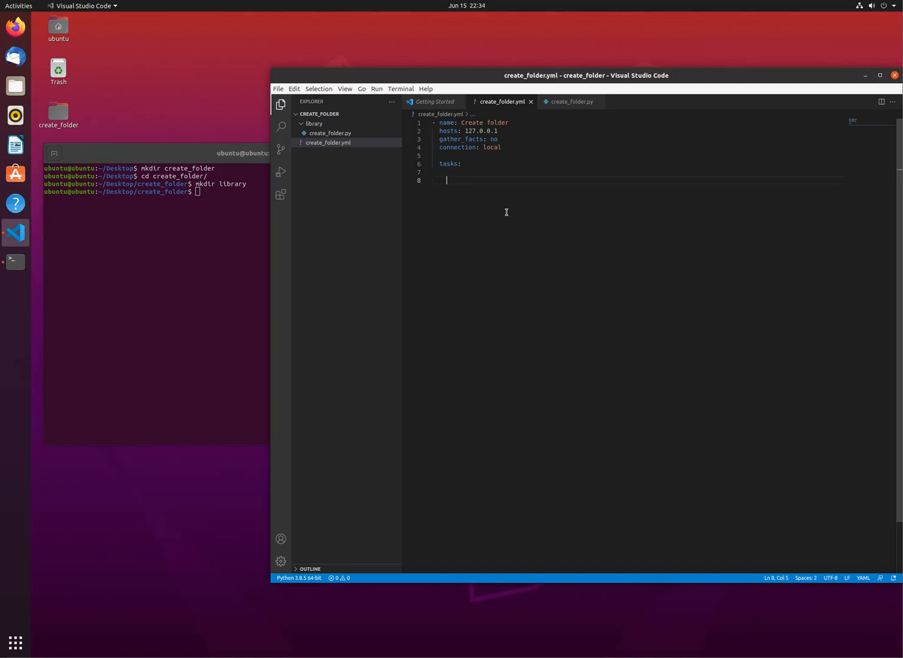
# Write a localhost playbook with a create_folder task whose pt is '/tmp/test10', then open create_folder.py.
pyautogui.write('-')
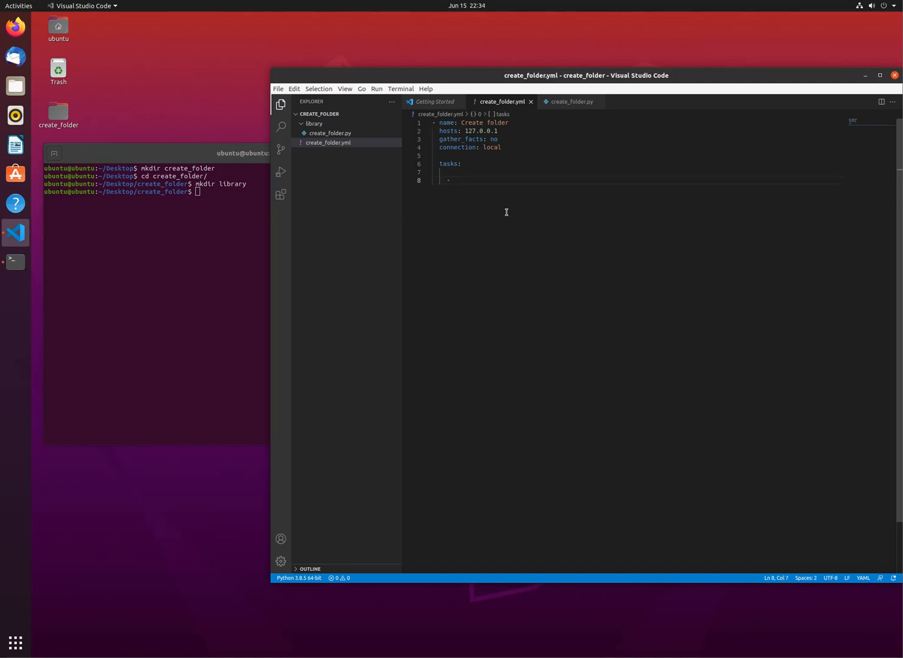
pyautogui.write('create_folder:')
pyautogui.write("pt: '")
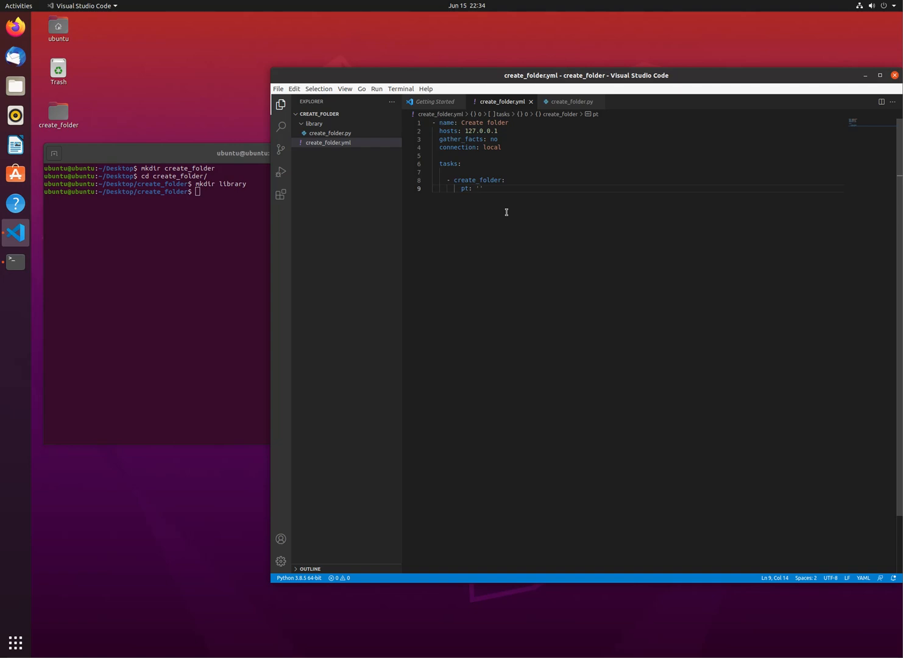
pyautogui.write('/tmp/')
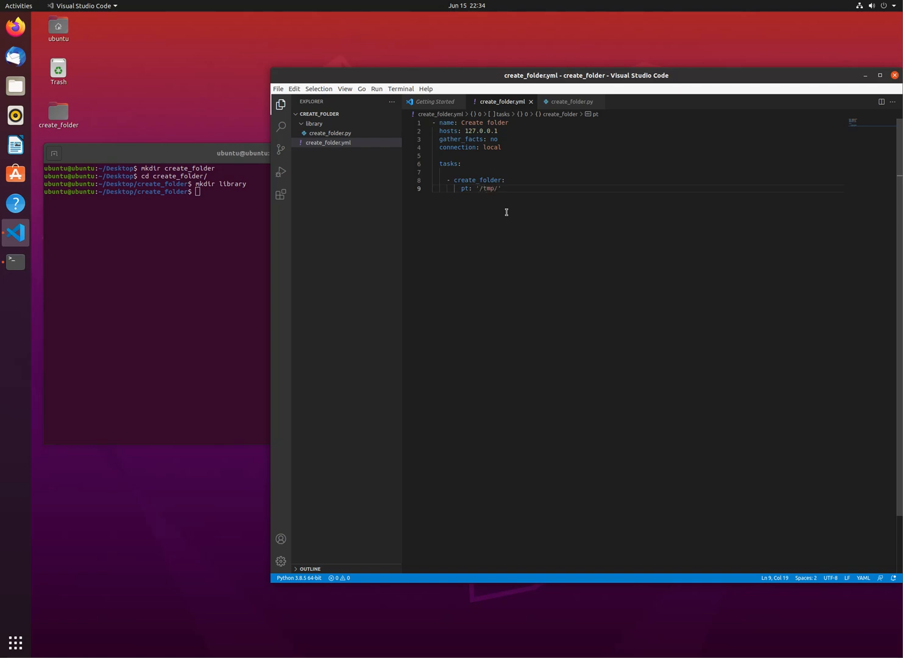
pyautogui.write('test')
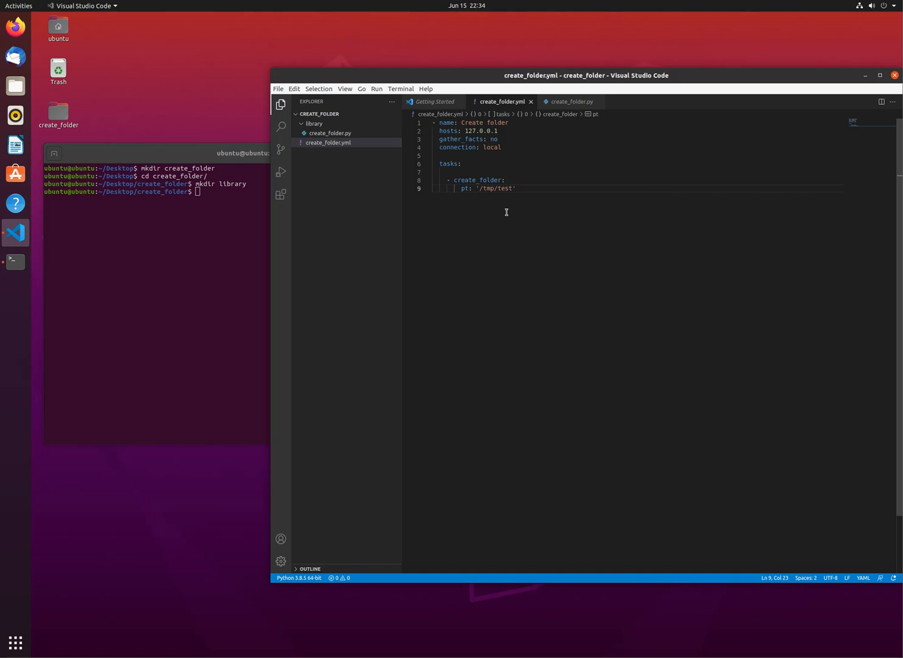
pyautogui.write('10')
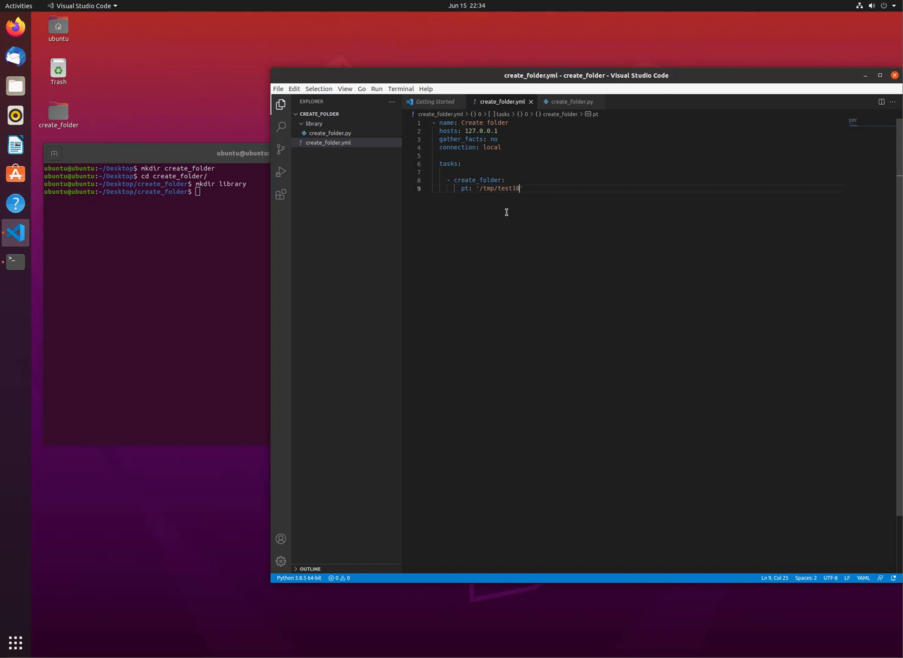
pyautogui.click(503, 181)
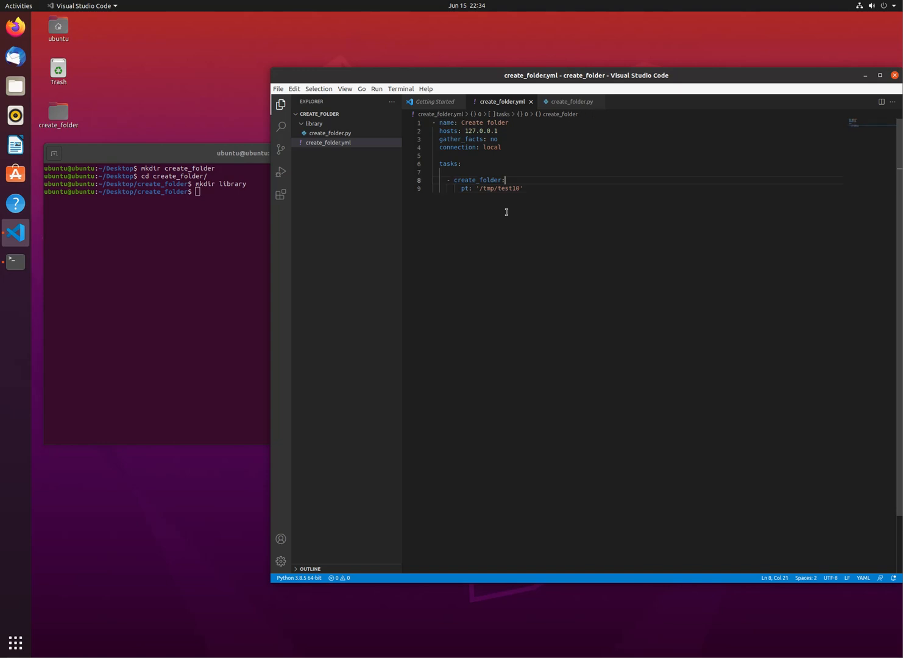
pyautogui.doubleClick(479, 181)
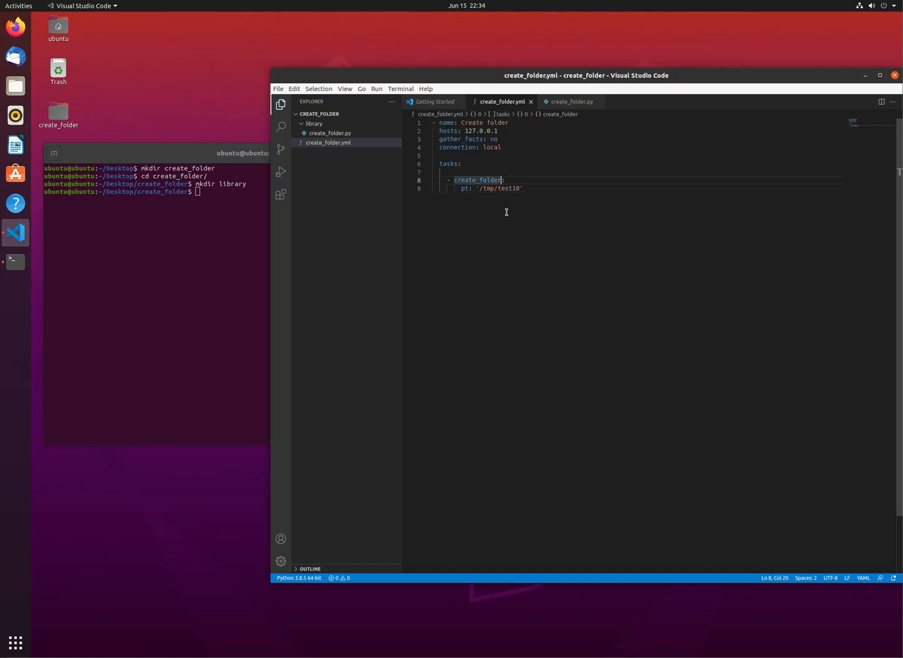
pyautogui.click(570, 101)
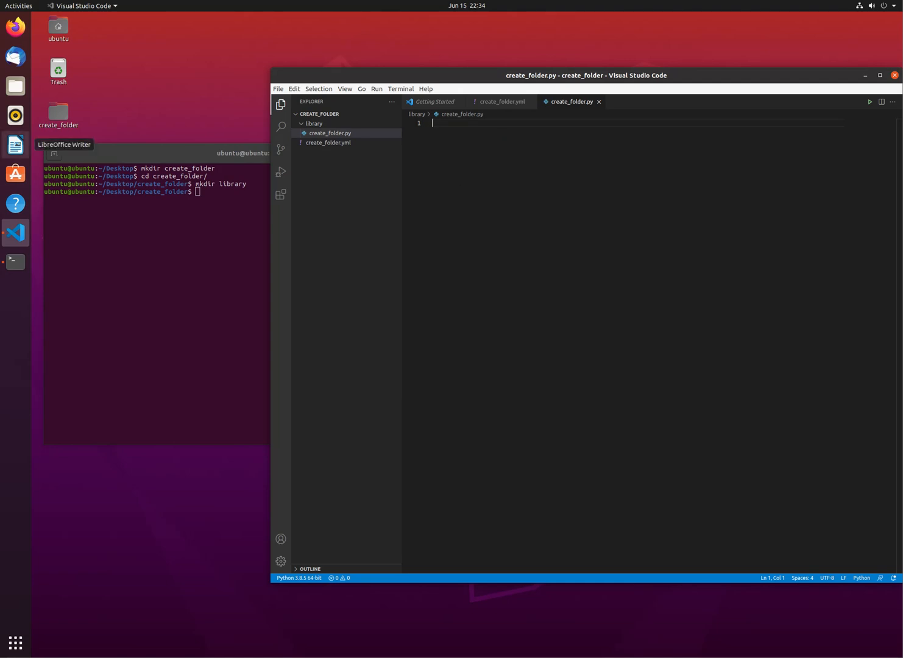
pyautogui.moveTo(525, 313)
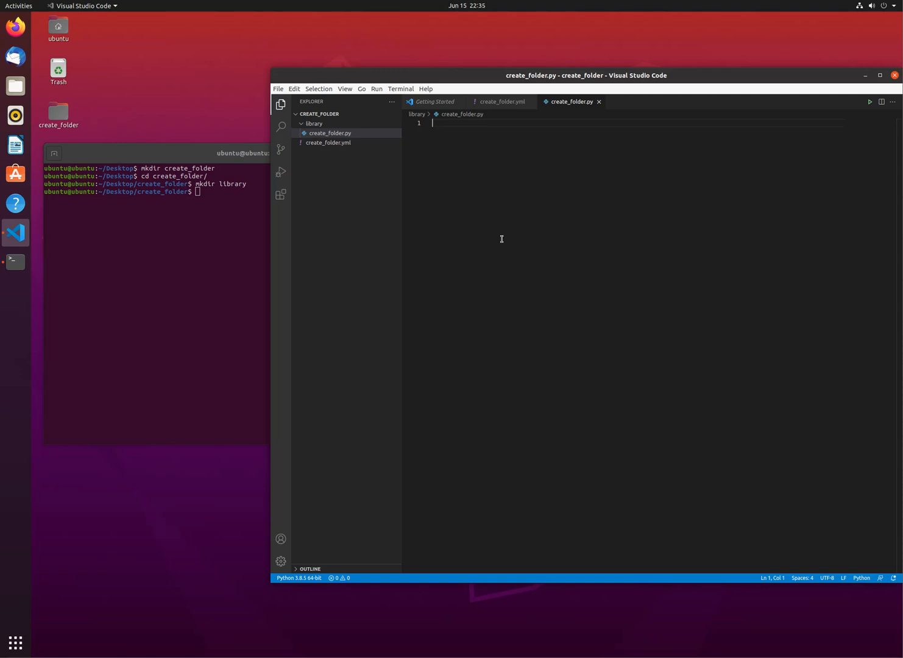
pyautogui.moveTo(486, 144)
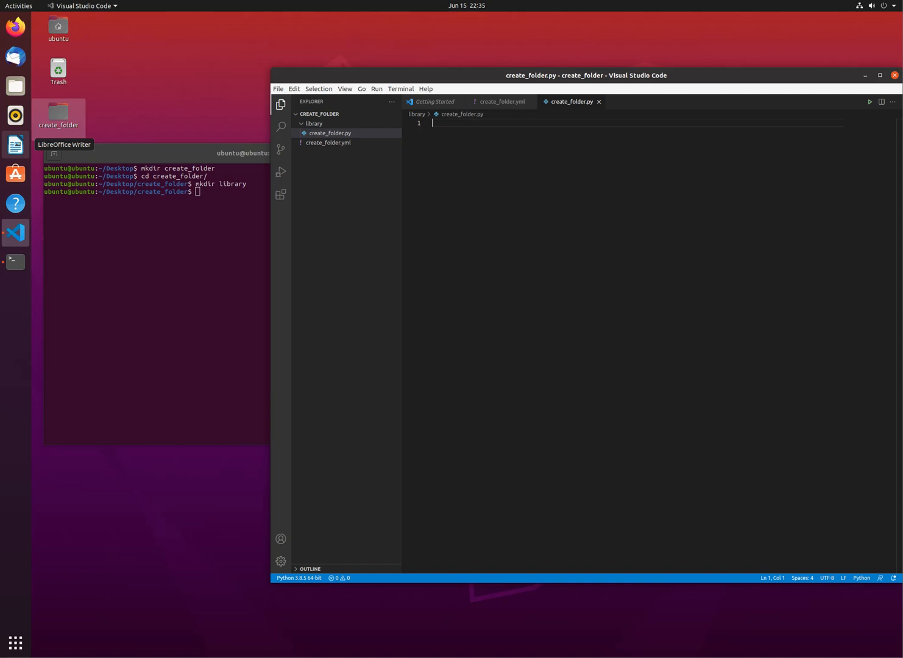
# Start create_folder.py with the #!/usr/bin/python shebang line.
pyautogui.write('#!/usr/bin/python')
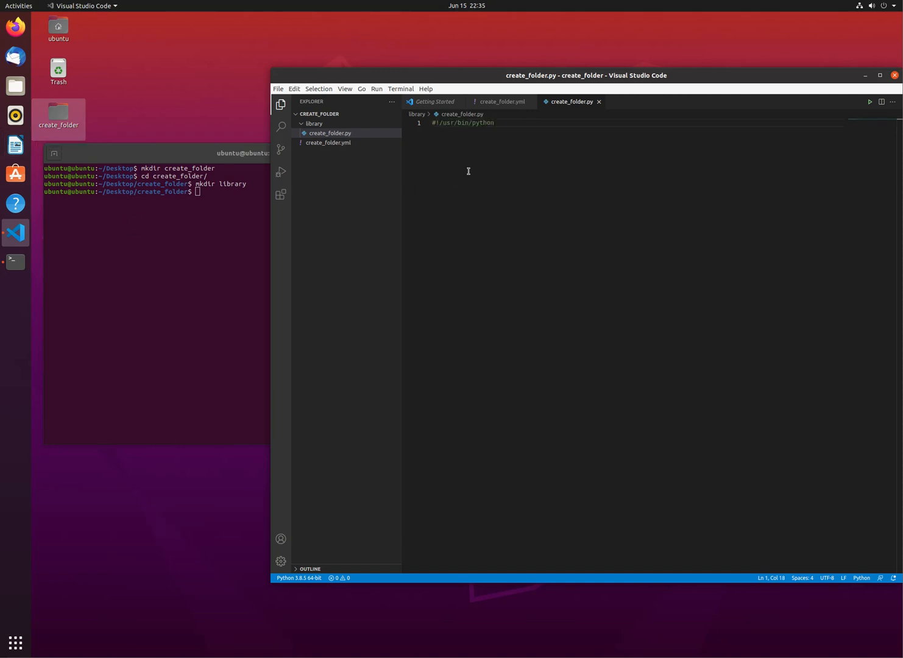
pyautogui.press('Enter')
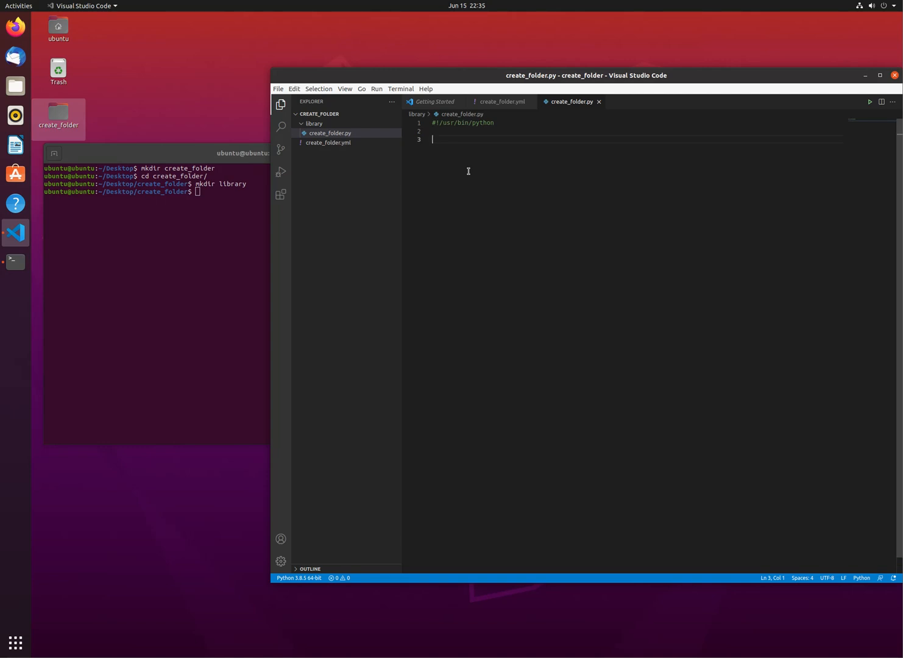
pyautogui.moveTo(15, 261)
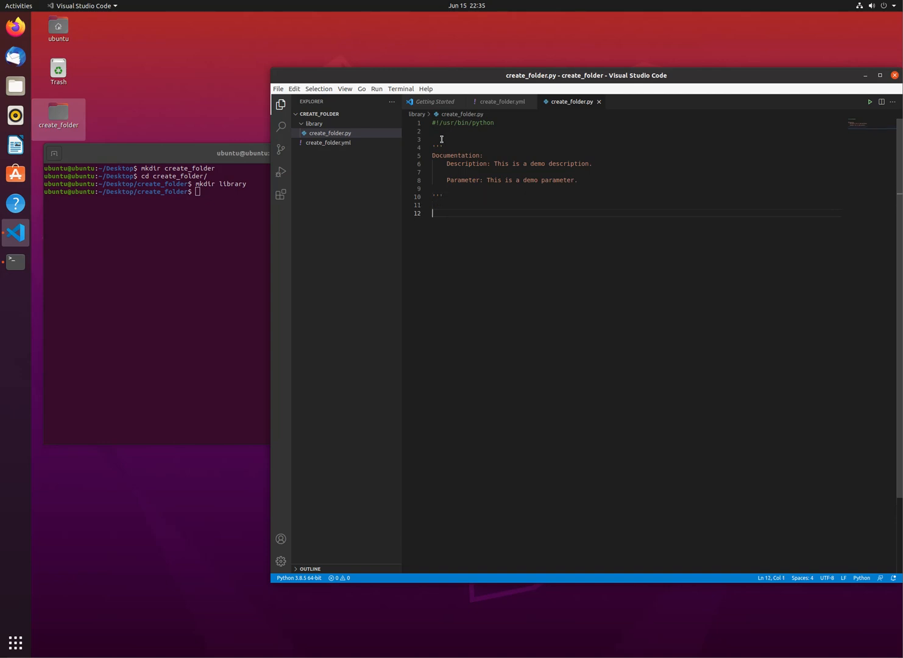
# Add a ''' docstring with demo Description and Parameter lines, discarding the test strings.
pyautogui.write('x=')
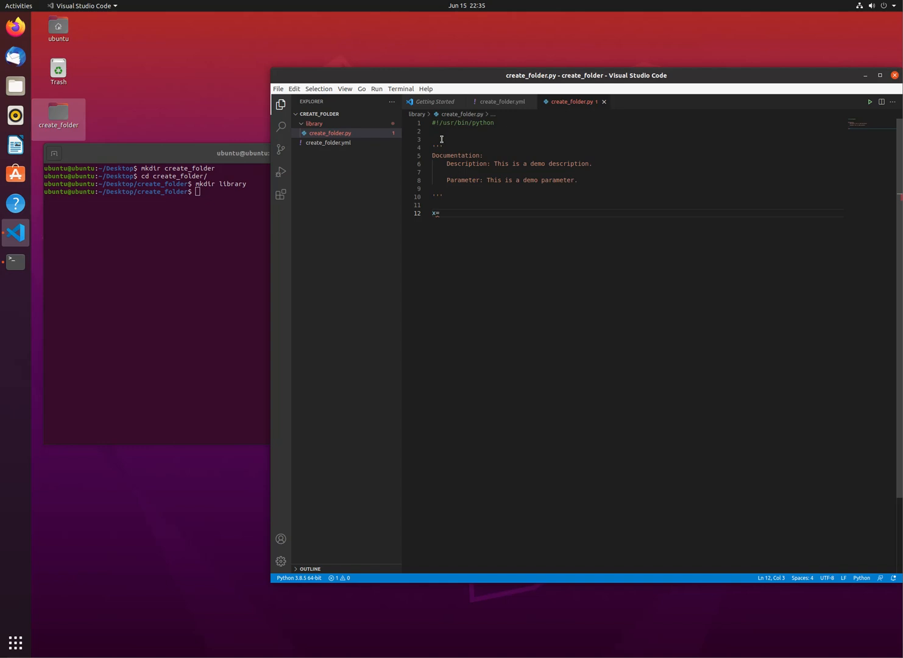
pyautogui.write("'''")
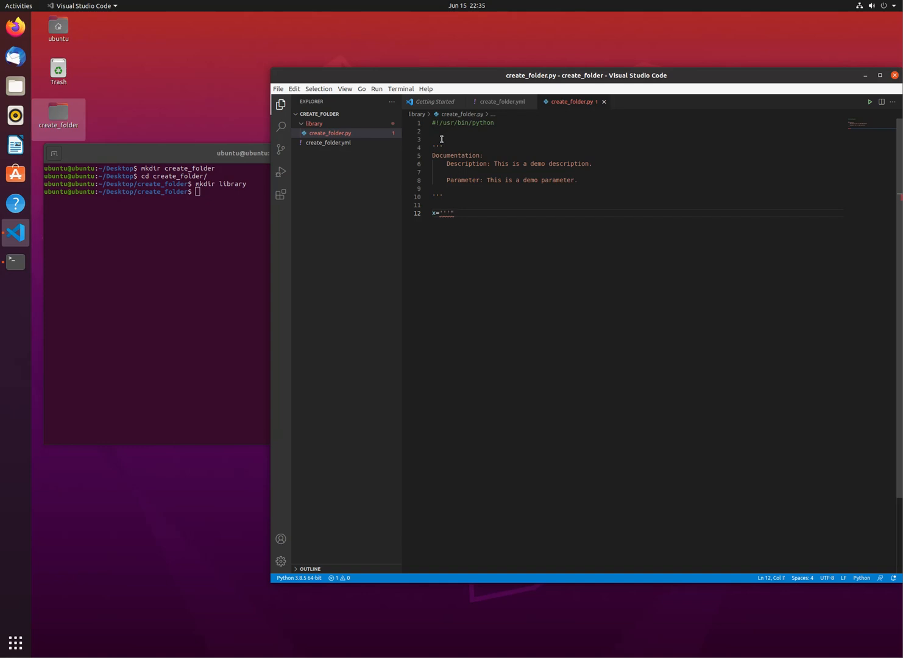
pyautogui.write('"')
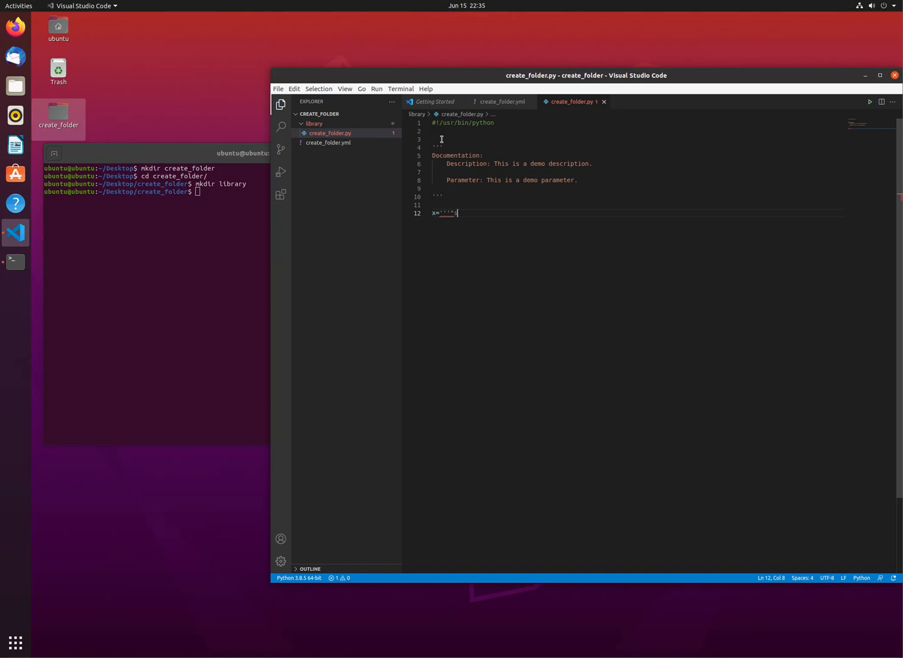
pyautogui.write('ssss')
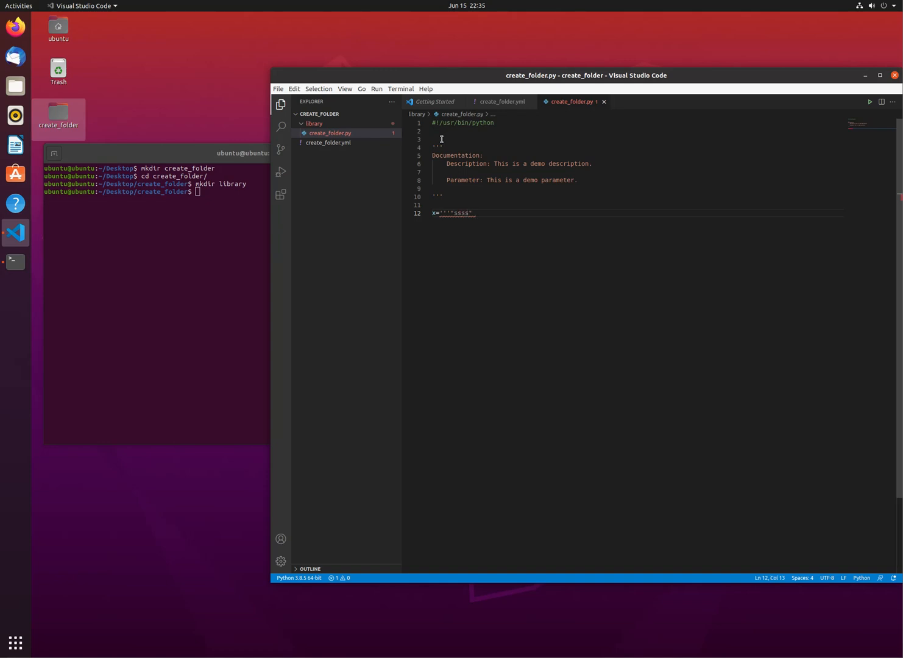
pyautogui.write("'sss'")
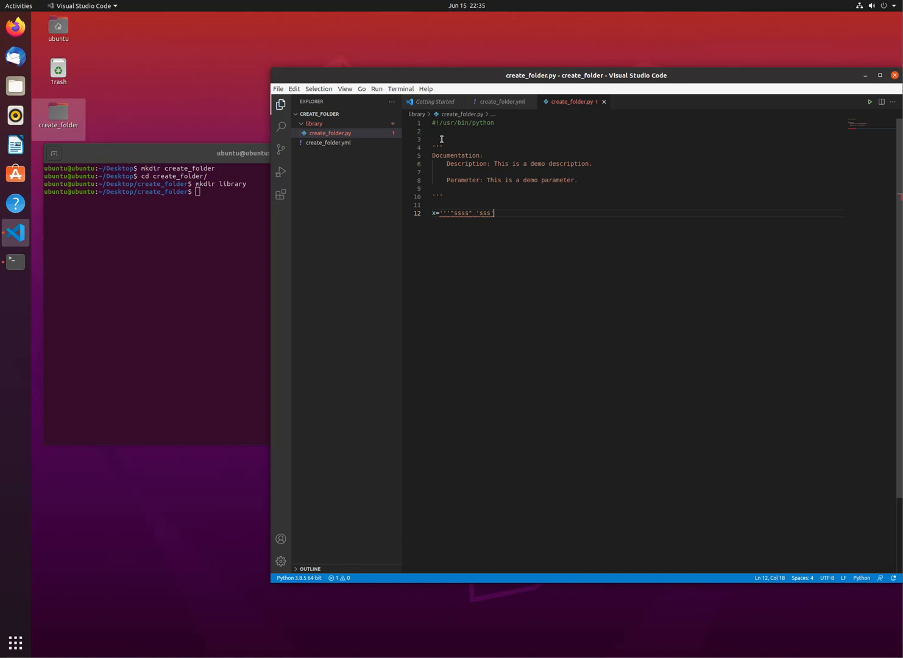
pyautogui.write('xxx')
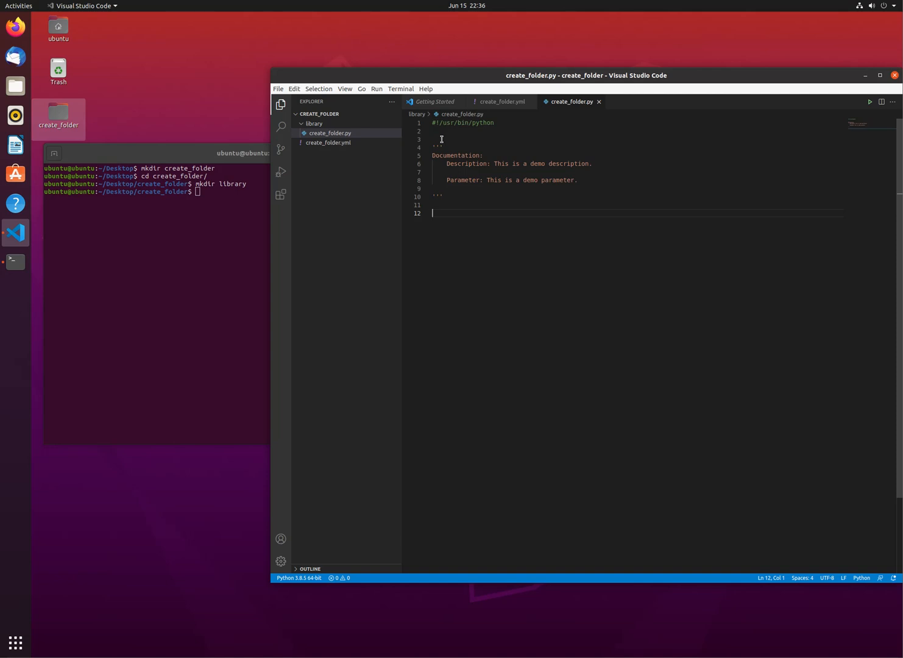
pyautogui.click(433, 187)
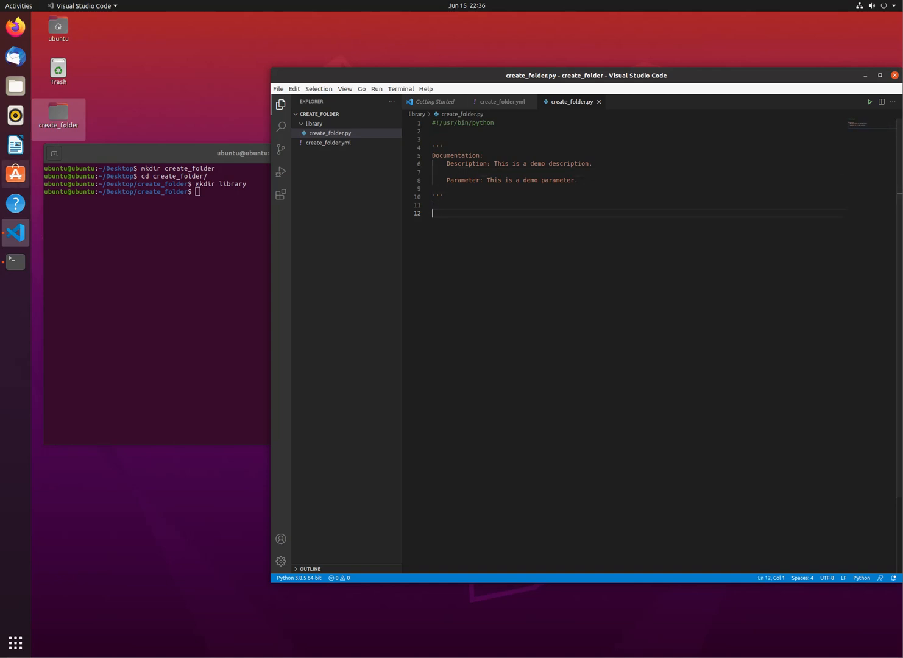
pyautogui.moveTo(15, 173)
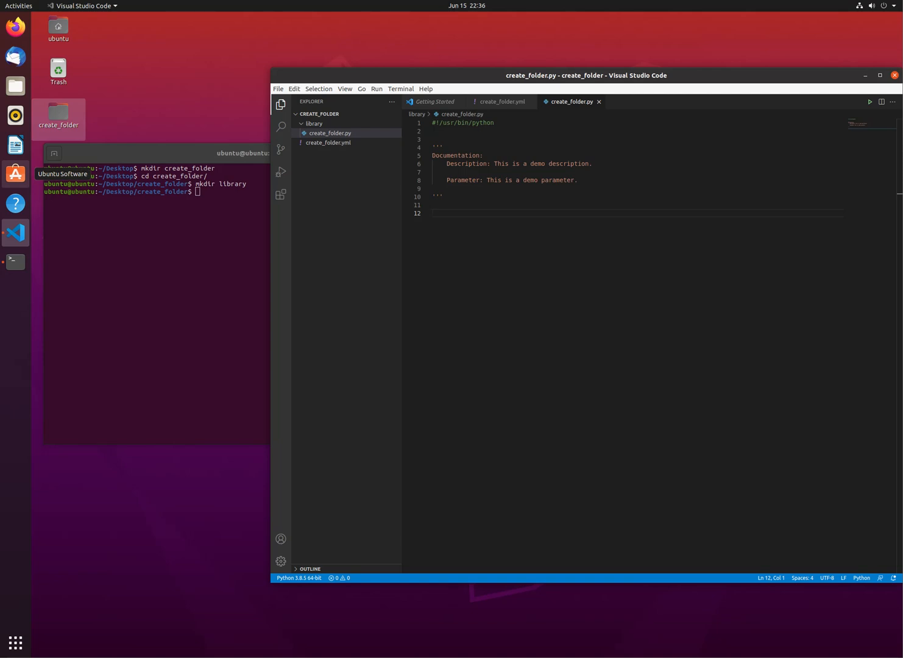
pyautogui.moveTo(440, 219)
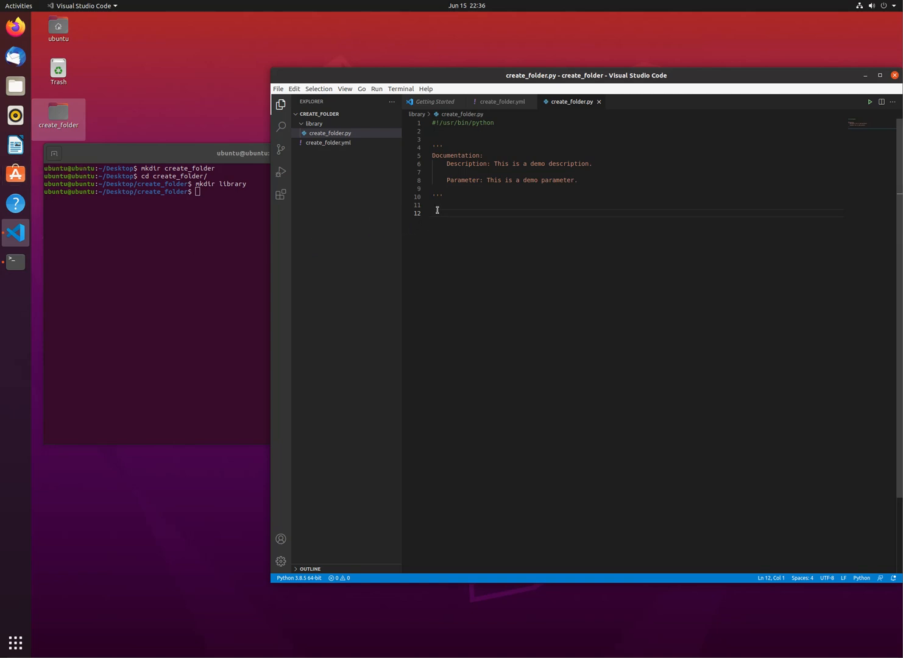
# Import os, sys, AnsibleModule, and to_bytes, to_native from ansible.module_utils.
pyautogui.write('import os,sys')
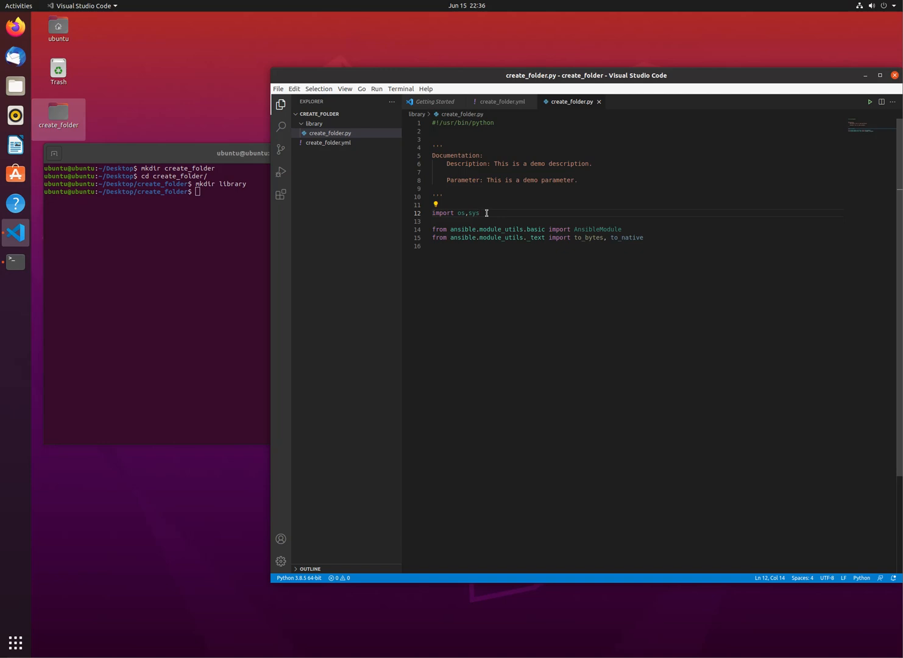
pyautogui.click(480, 238)
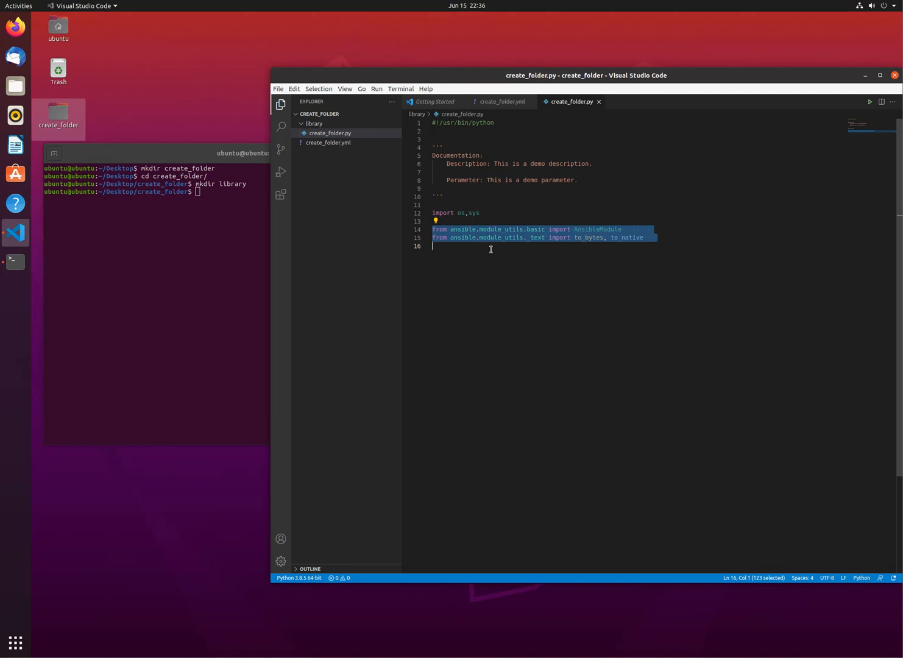
pyautogui.click(491, 246)
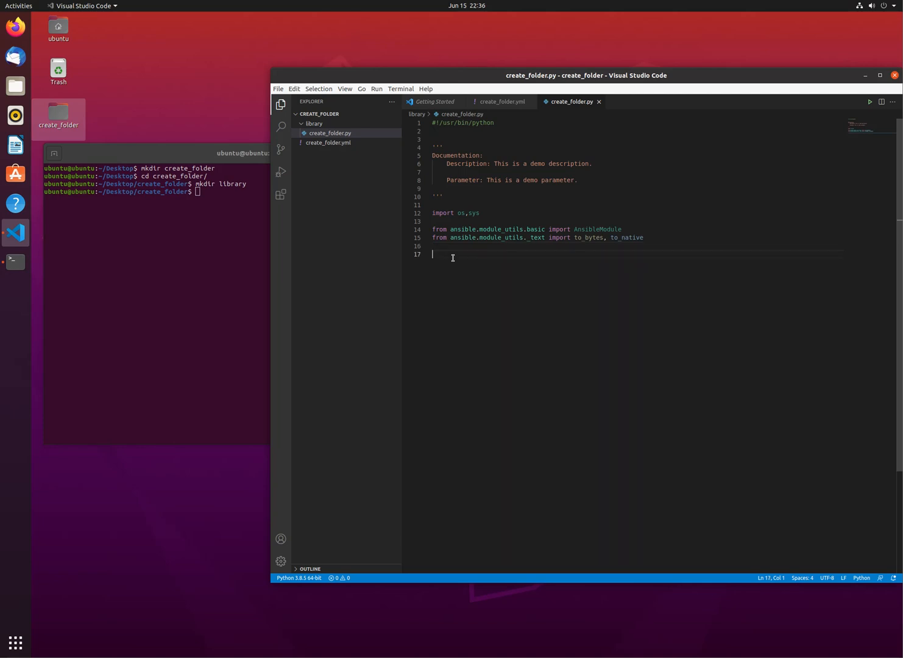
pyautogui.moveTo(142, 417)
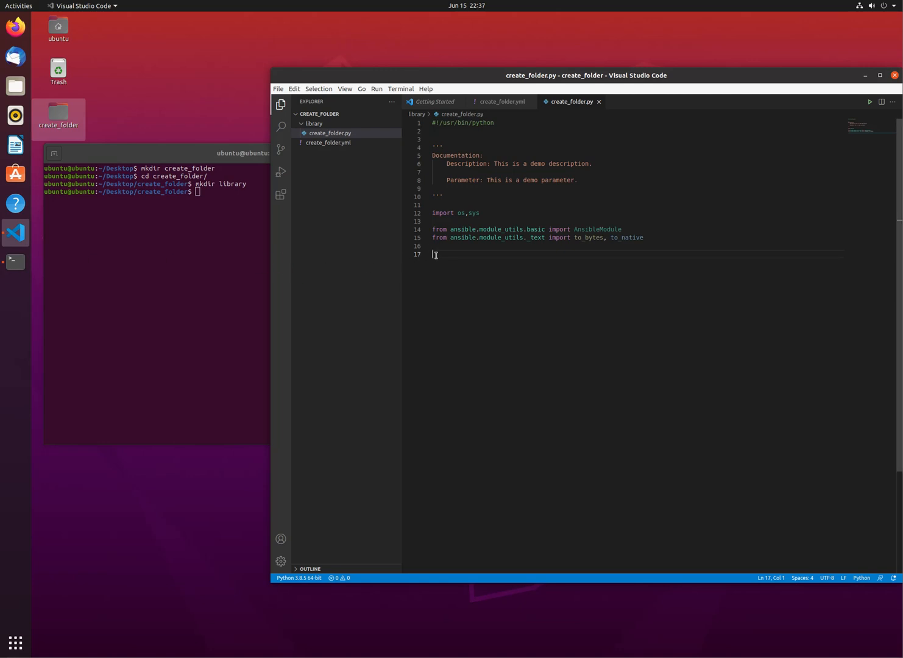
# Define an empty main() and call it under an if __name__ == '__main__' guard.
pyautogui.write('def main():')
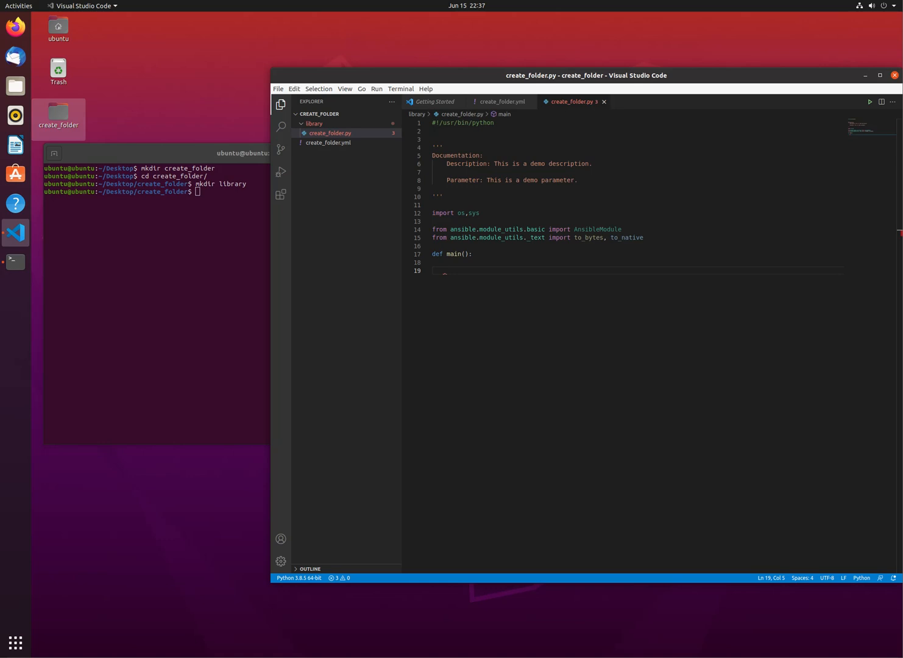
pyautogui.moveTo(449, 278)
pyautogui.write("if __name__ == '__main__':")
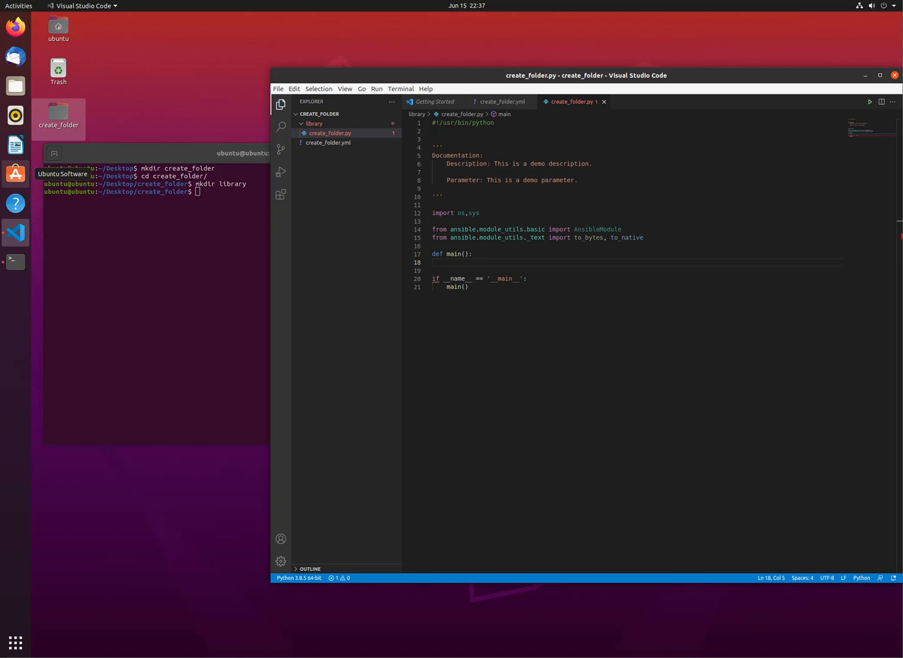
pyautogui.moveTo(457, 260)
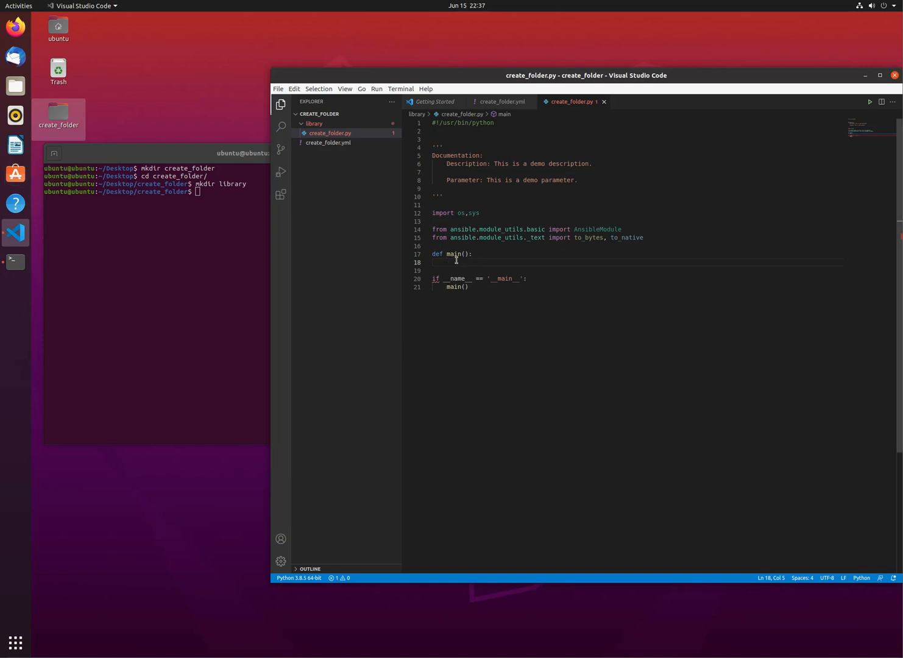
pyautogui.press('enter')
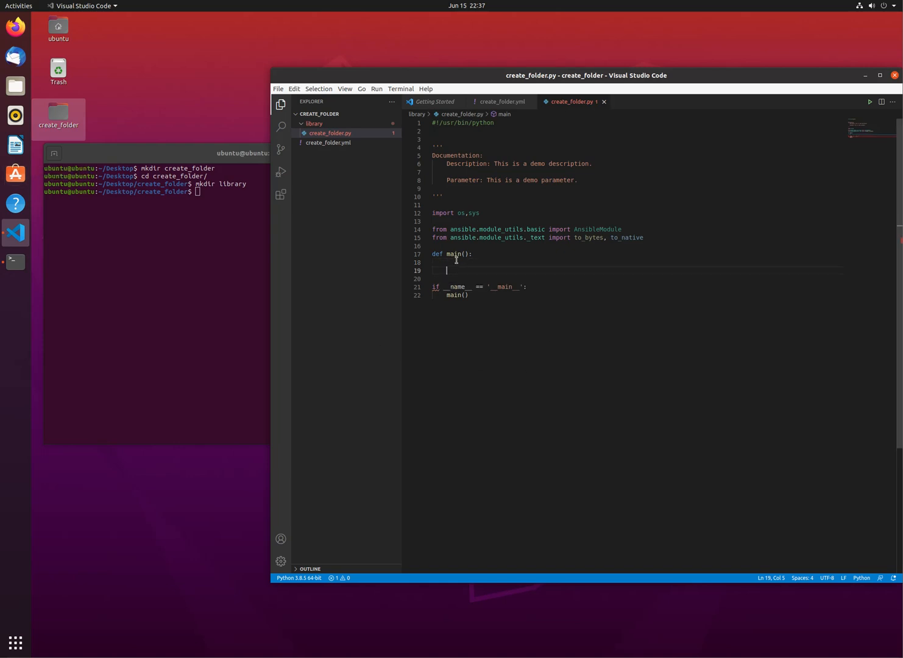
pyautogui.write('module_args = dict(')
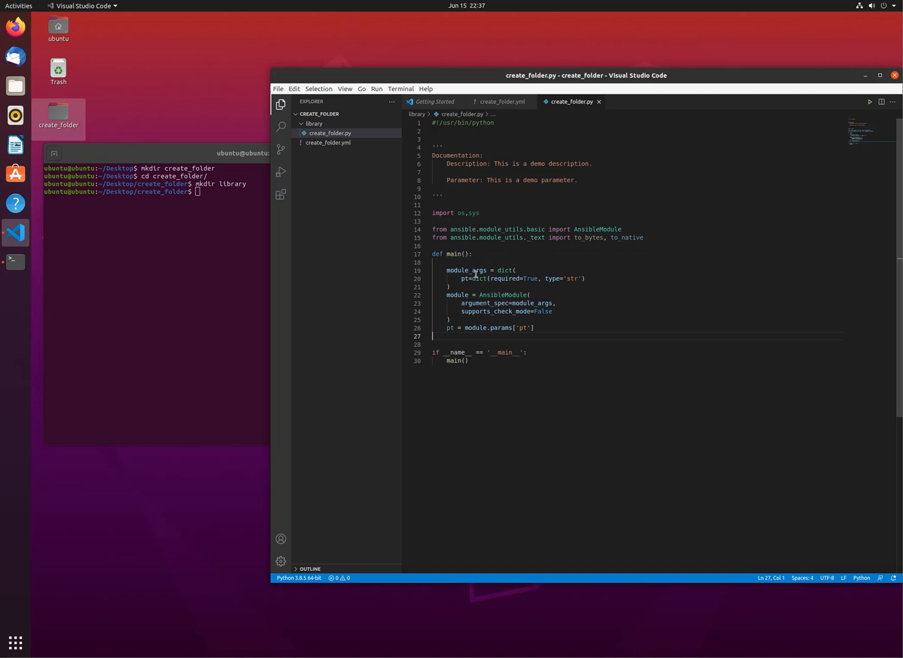
pyautogui.moveTo(505, 279)
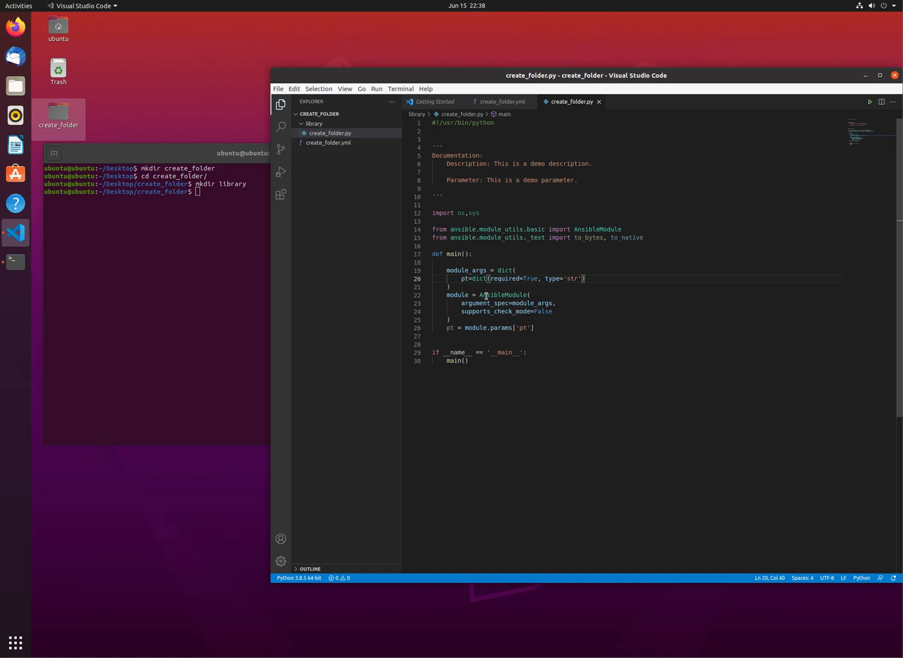
pyautogui.doubleClick(570, 278)
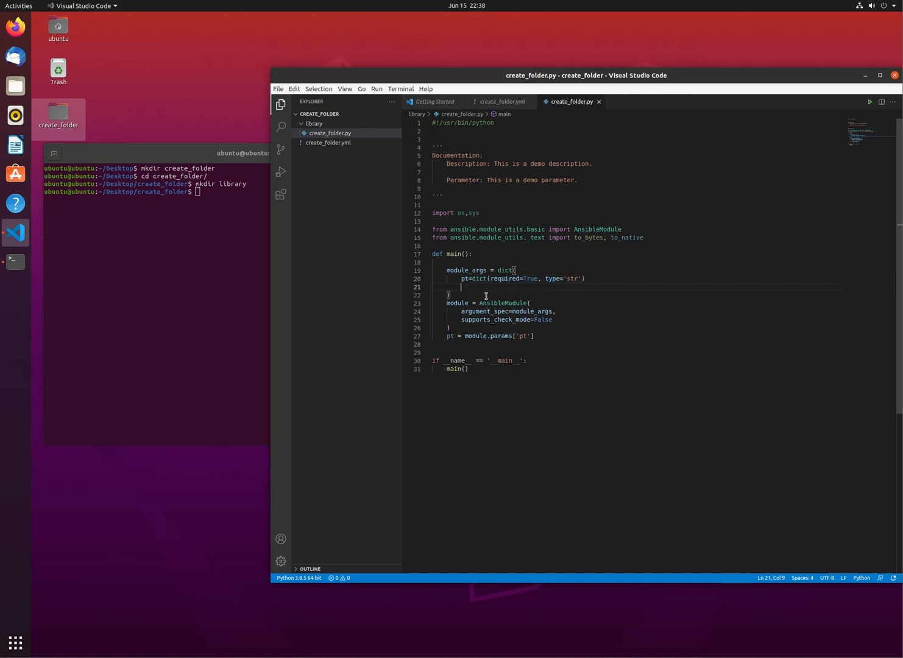
pyautogui.write("pt=dict(required=True, type='str')")
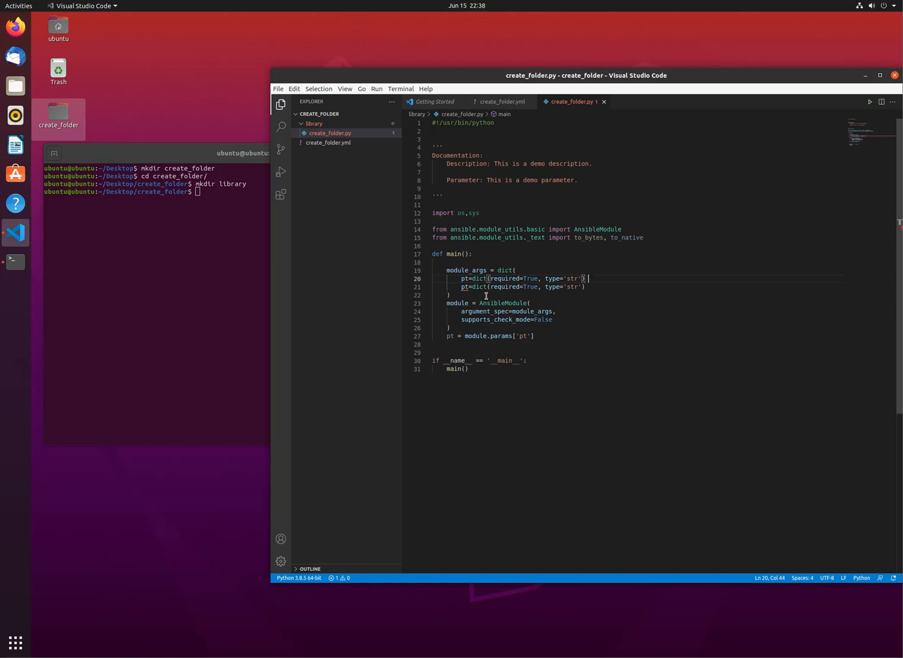
pyautogui.press('Backspace')
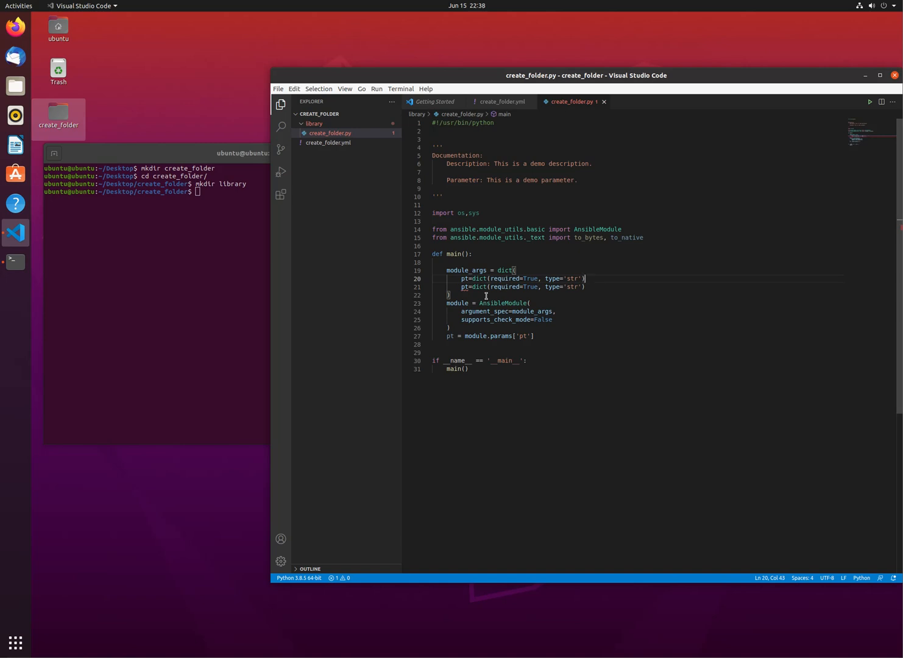
pyautogui.write(',')
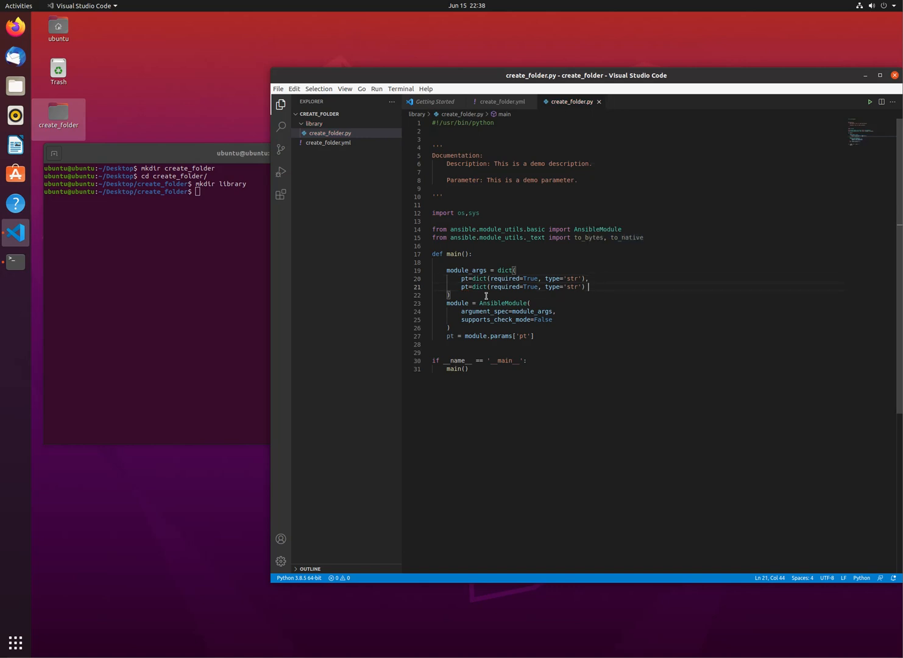
pyautogui.press('BackSpace')
pyautogui.write("pt=dict(required=True, type='str")
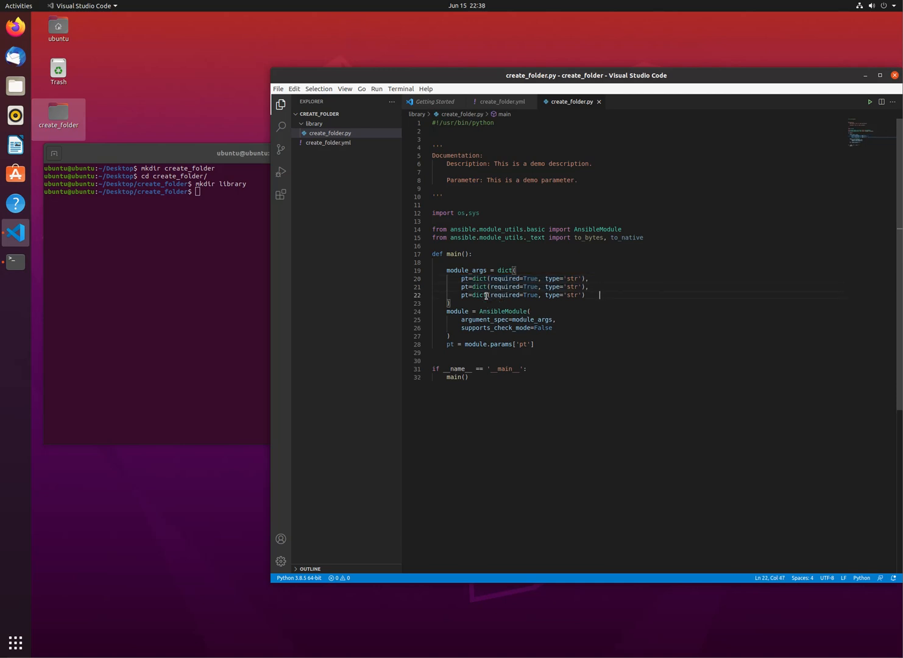
pyautogui.write(',')
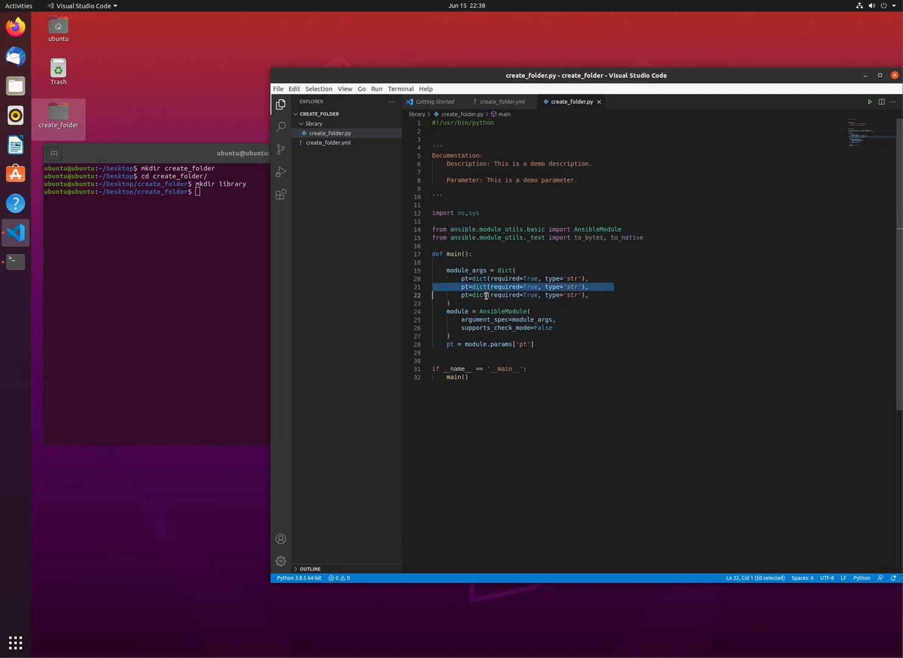
pyautogui.press('Delete')
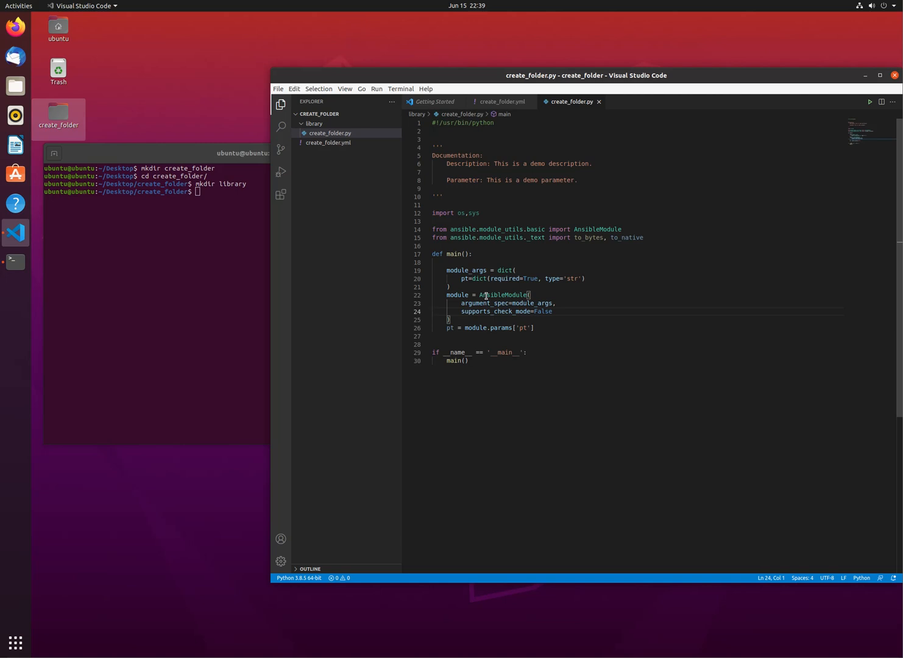
# Insert the os.system(f'mkdir -p {pt}') block that sets noerror True or False by exit status.
pyautogui.click(445, 328)
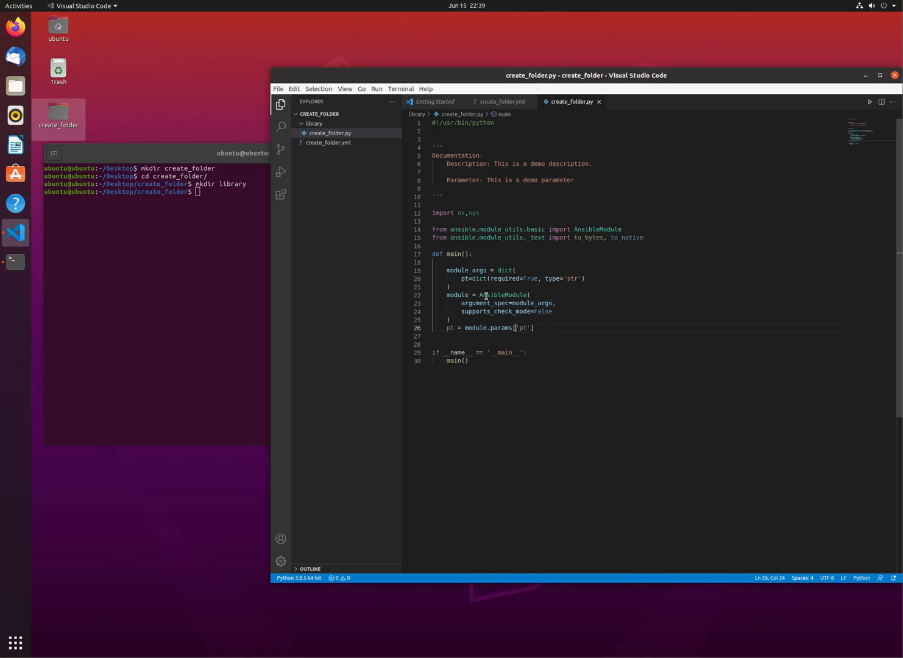
pyautogui.doubleClick(521, 328)
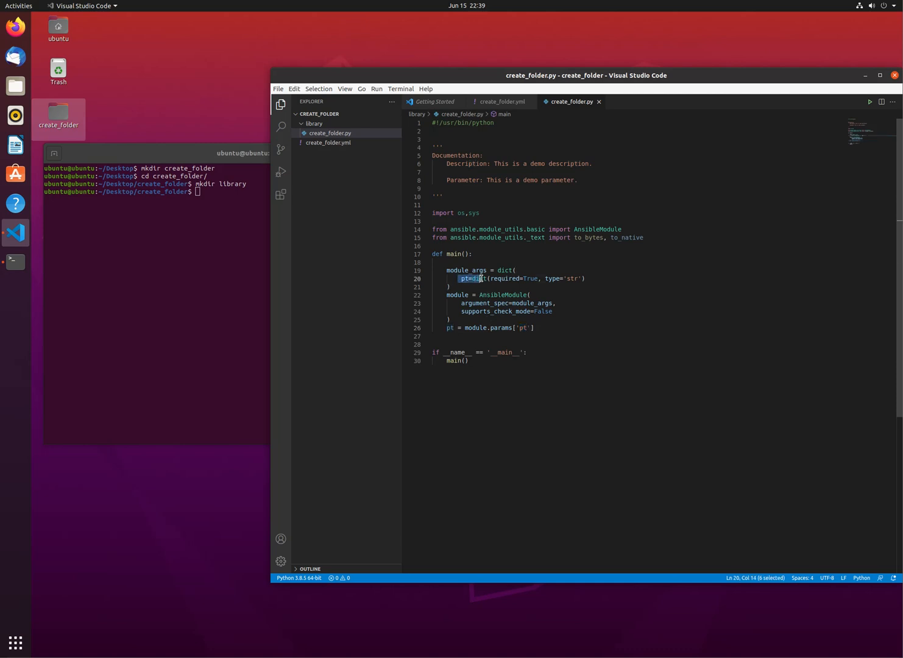
pyautogui.click(453, 328)
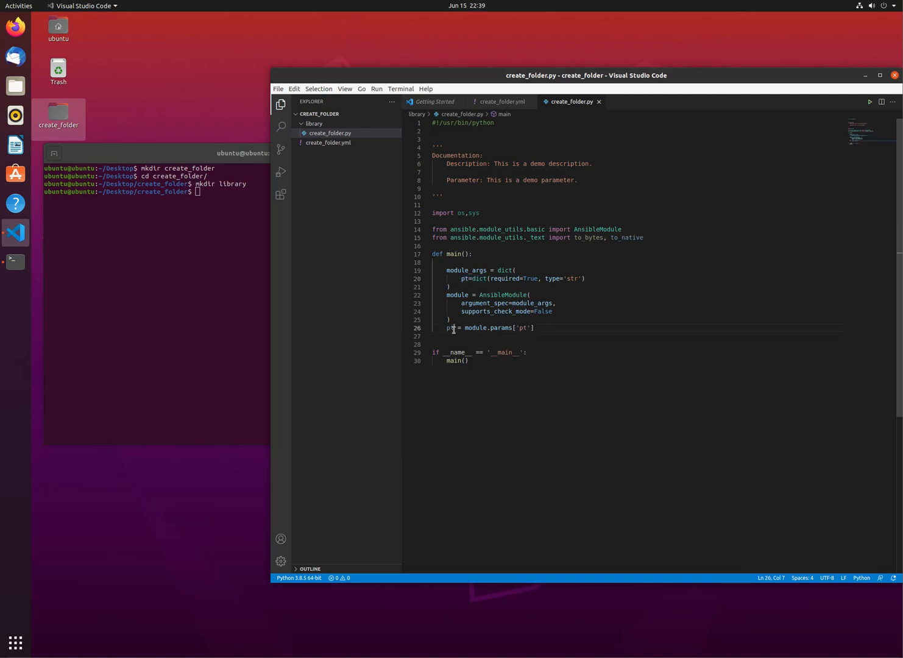
pyautogui.doubleClick(450, 328)
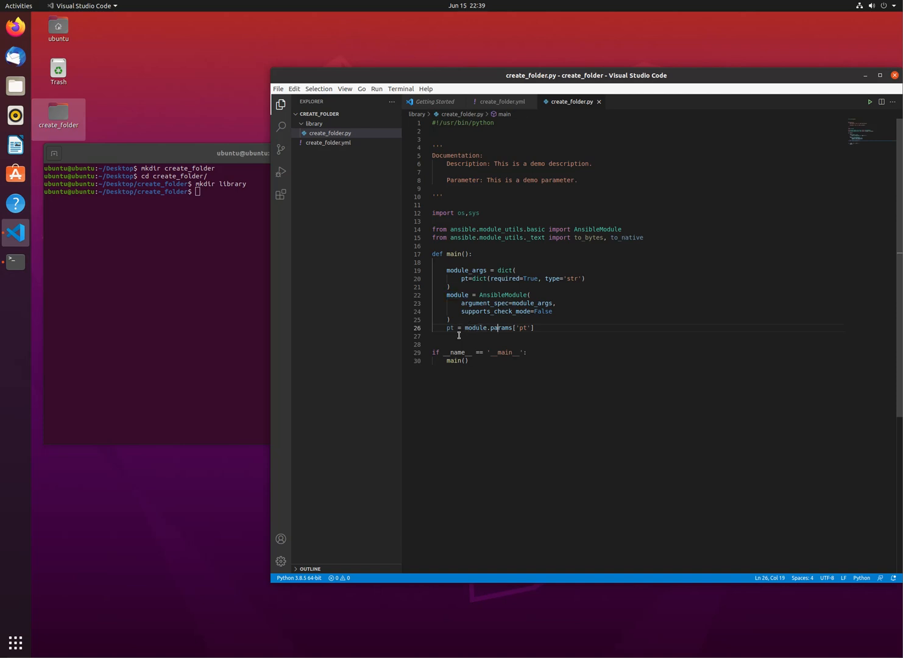
pyautogui.click(534, 328)
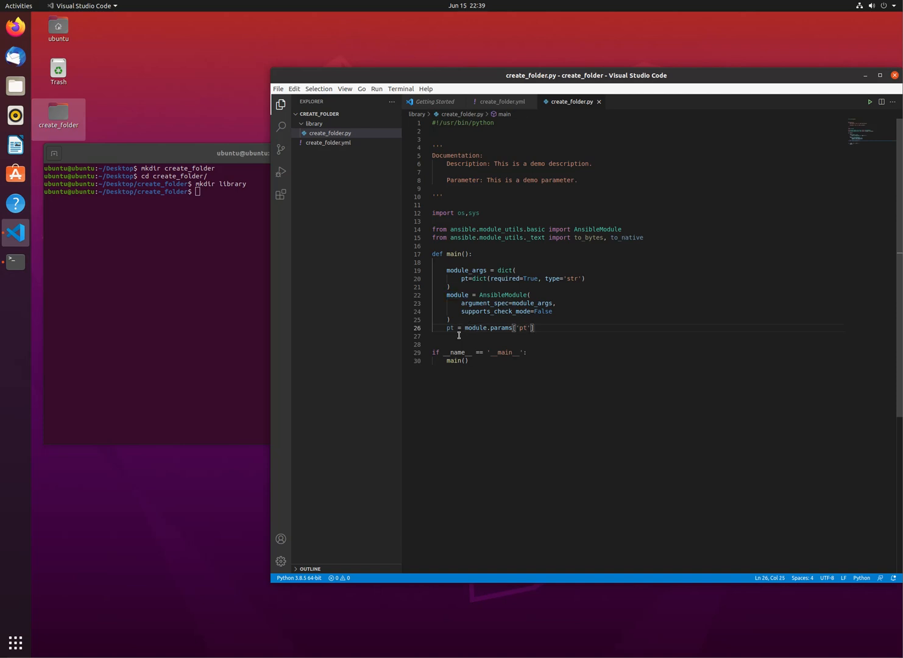
pyautogui.click(467, 278)
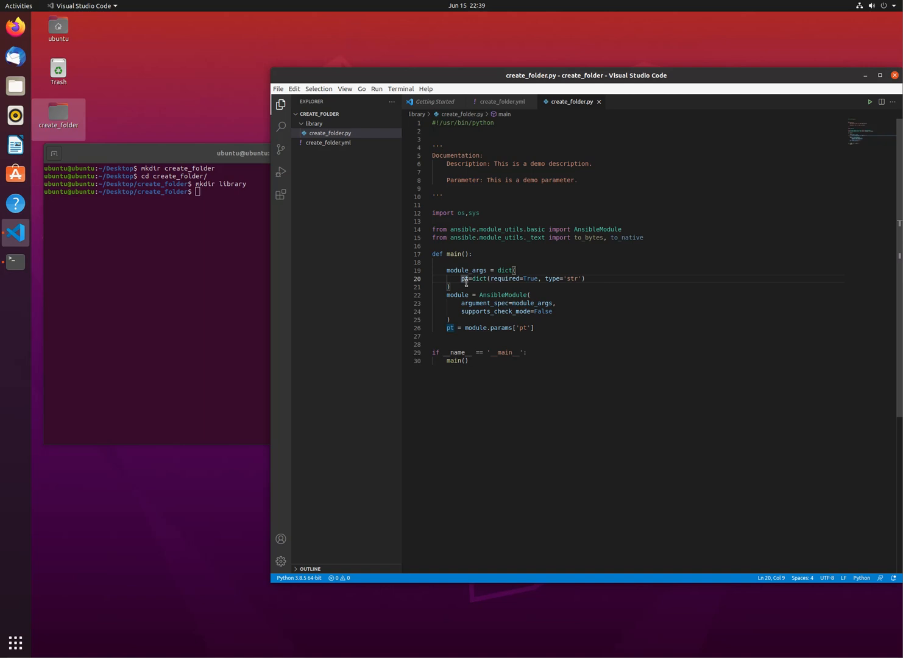
pyautogui.moveTo(462, 278); pyautogui.dragTo(585, 278)
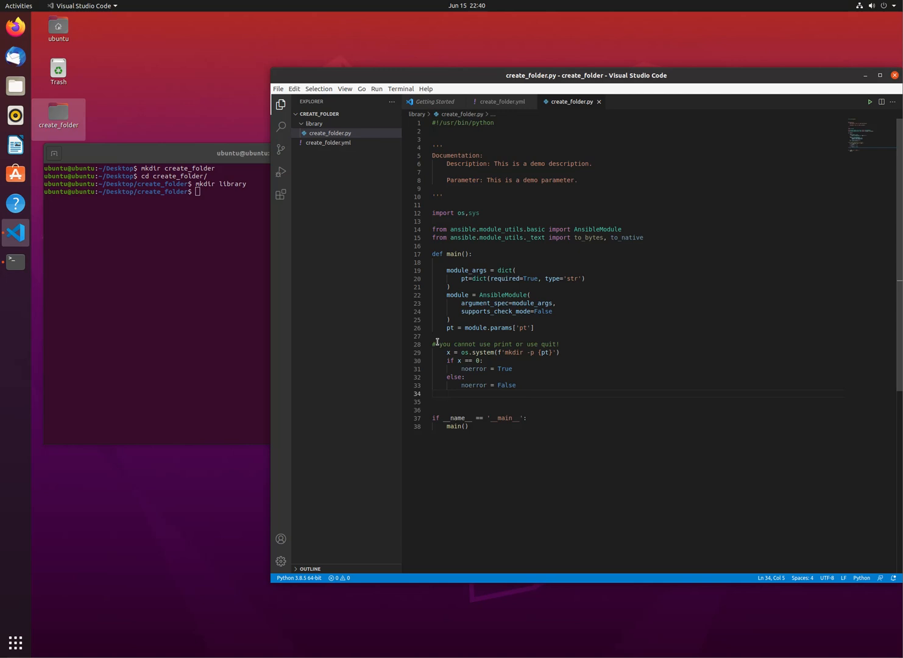
# Reword the comment as '# hint:' and wrap the mkdir block in '#code start' and '# code end' markers.
pyautogui.click(436, 343)
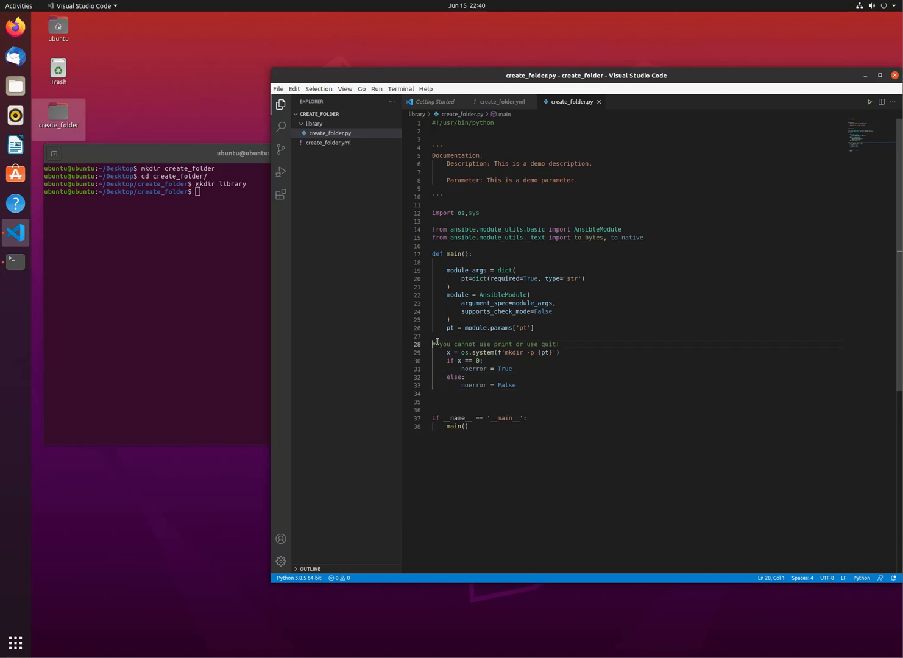
pyautogui.write('" "')
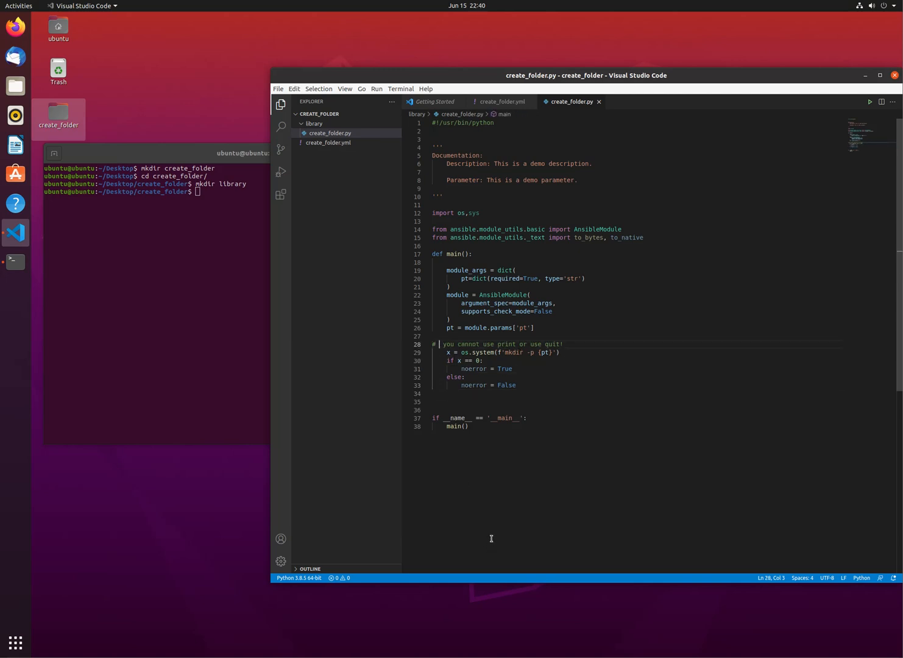
pyautogui.write('hint:')
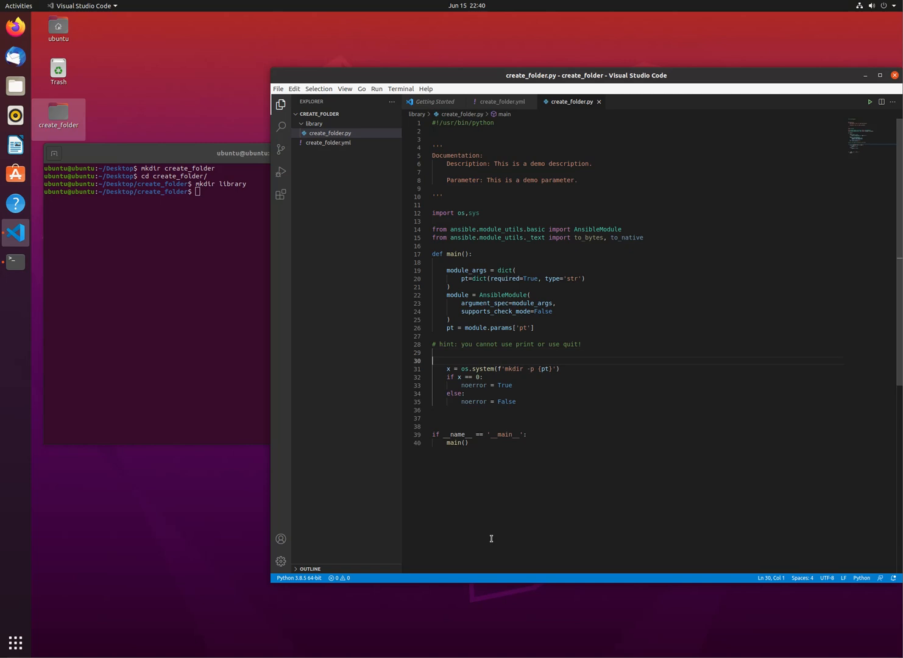
pyautogui.write('#code start')
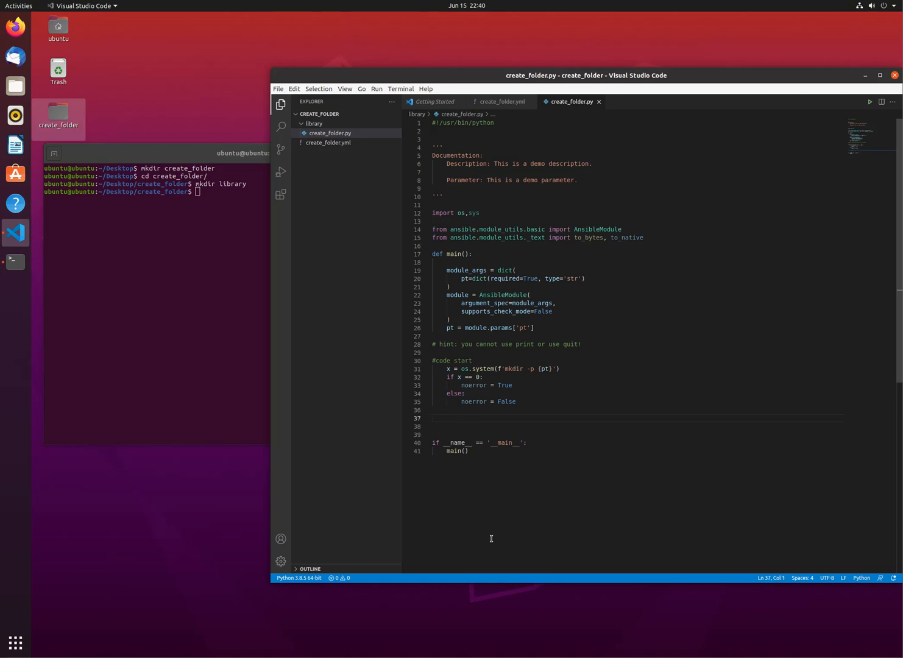
pyautogui.write('# code end')
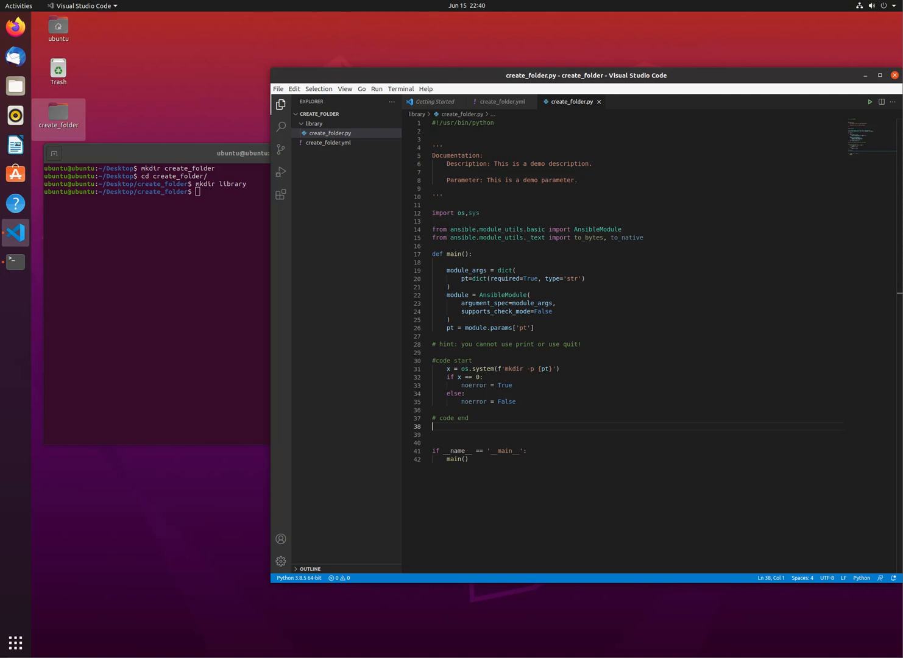
pyautogui.moveTo(140, 486)
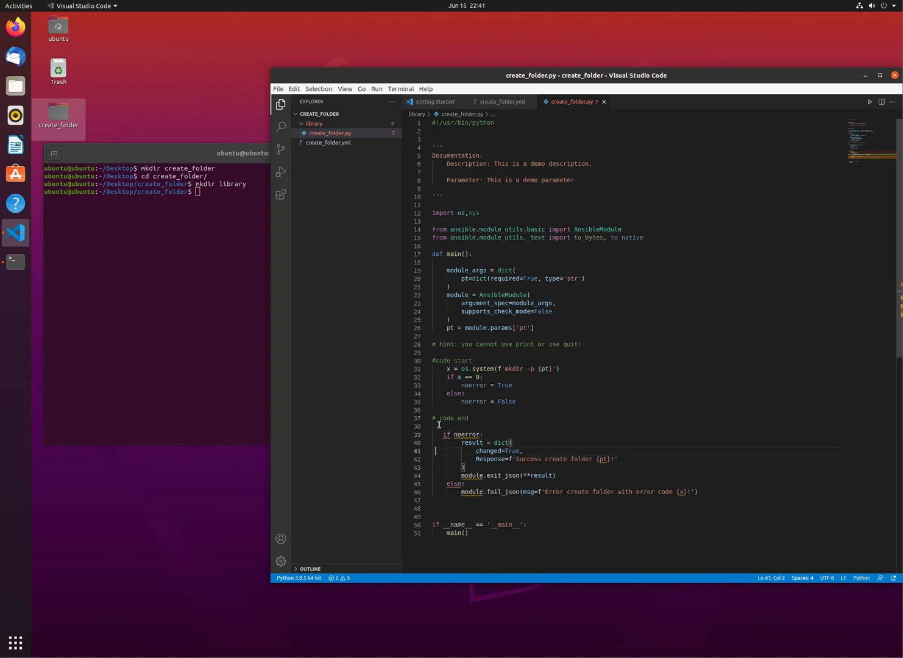
# Finish the if noerror exit_json / else fail_json return block, then switch to create_folder.yml.
pyautogui.click(463, 434)
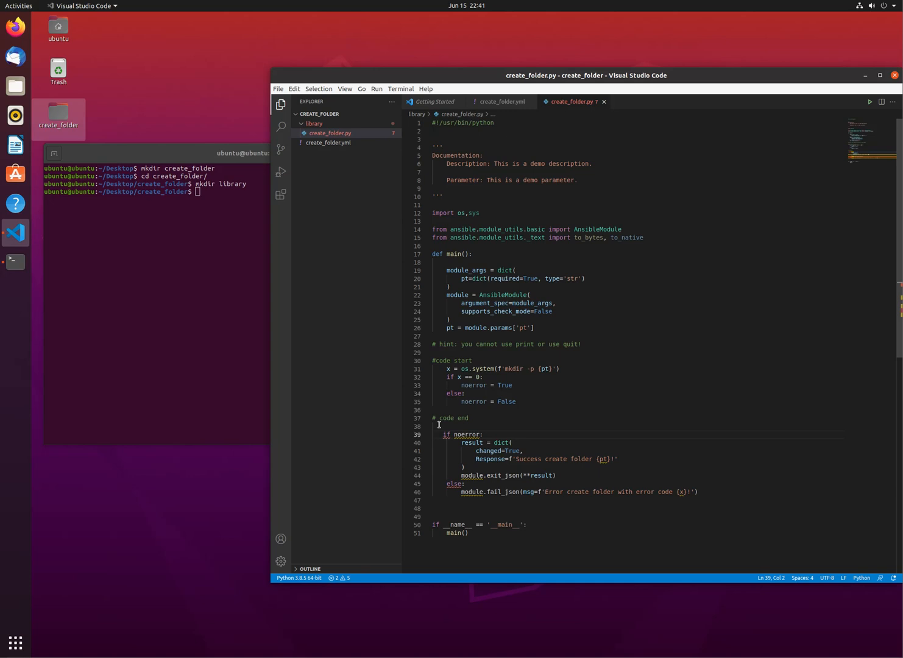
pyautogui.moveTo(456, 442)
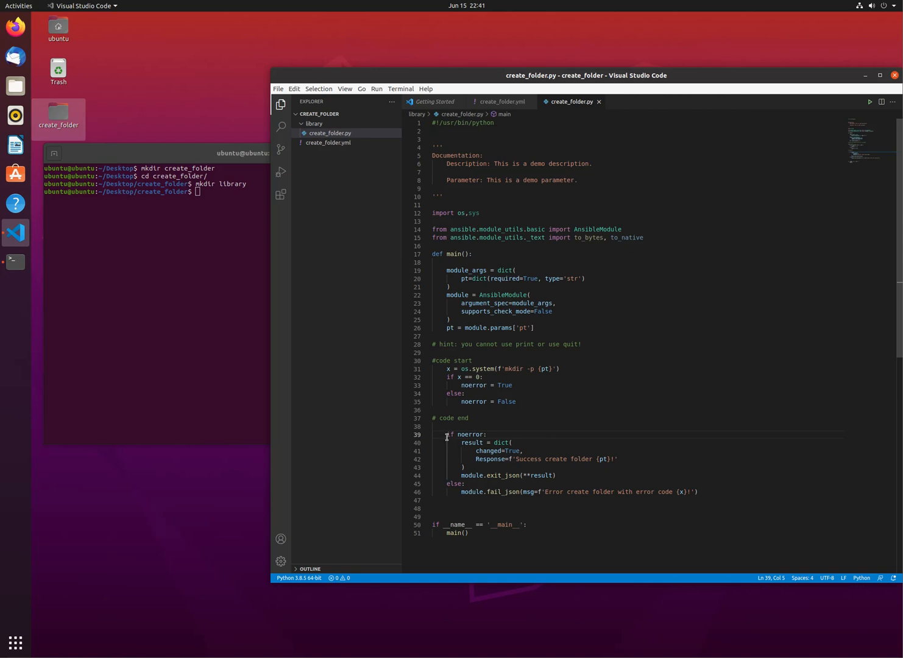
pyautogui.moveTo(443, 460)
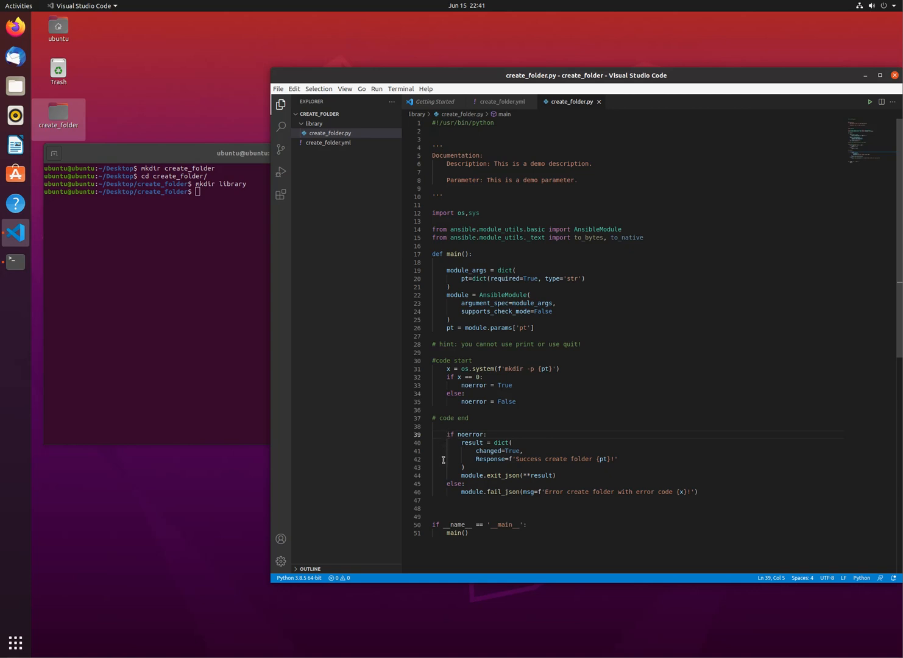
pyautogui.moveTo(444, 436)
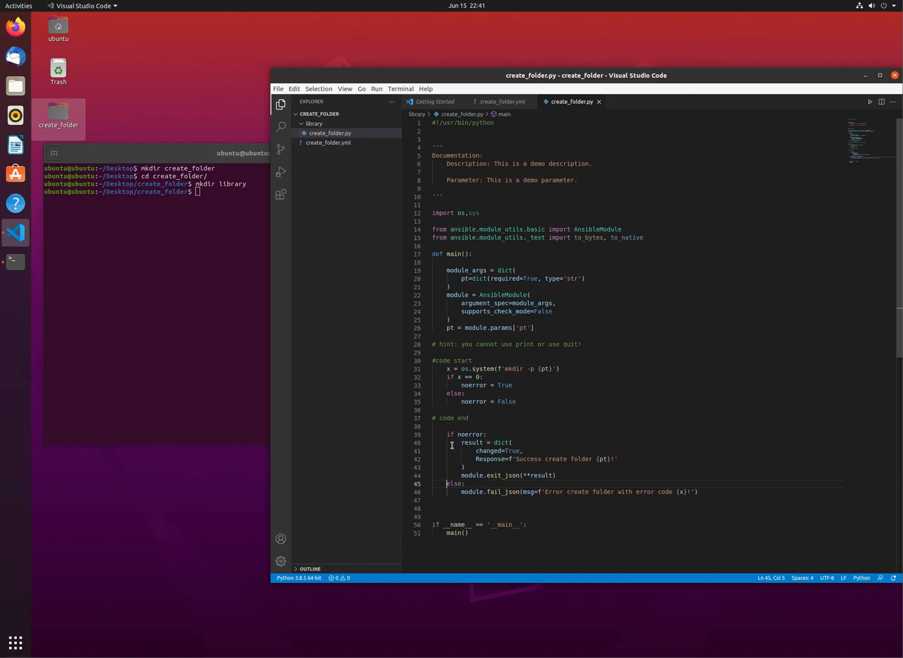
pyautogui.click(449, 434)
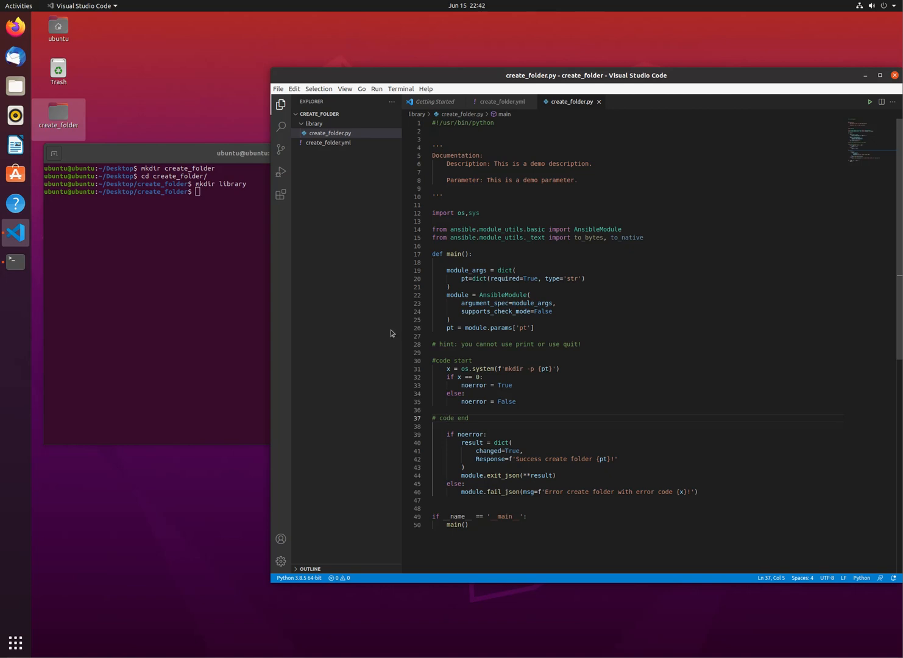
pyautogui.click(501, 103)
pyautogui.write('an')
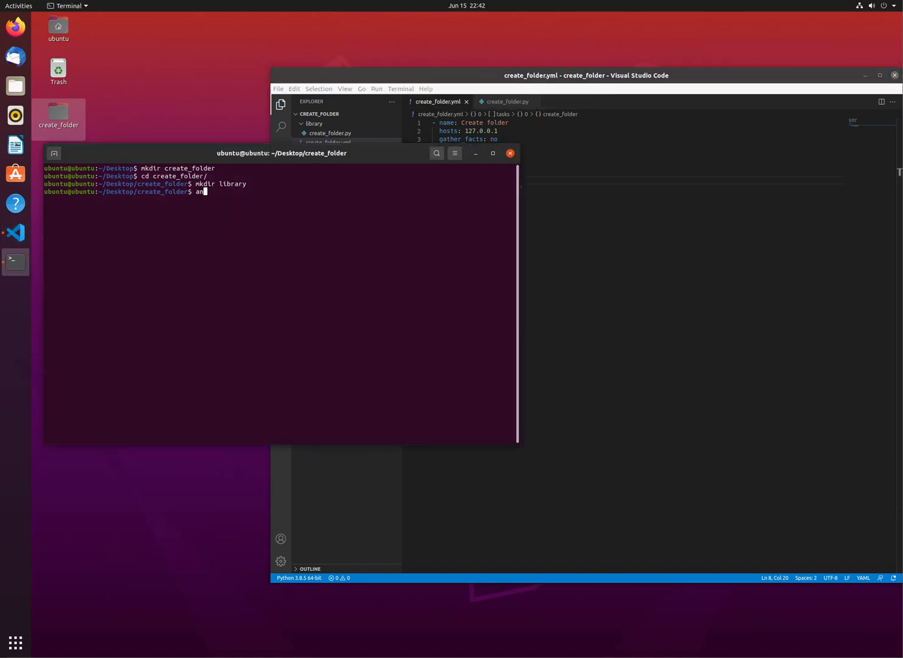
# Run ansible --version, then ansible-playbook create_folder.yml -v, creating /tmp/test10 with changed=1.
pyautogui.write('sible --version')
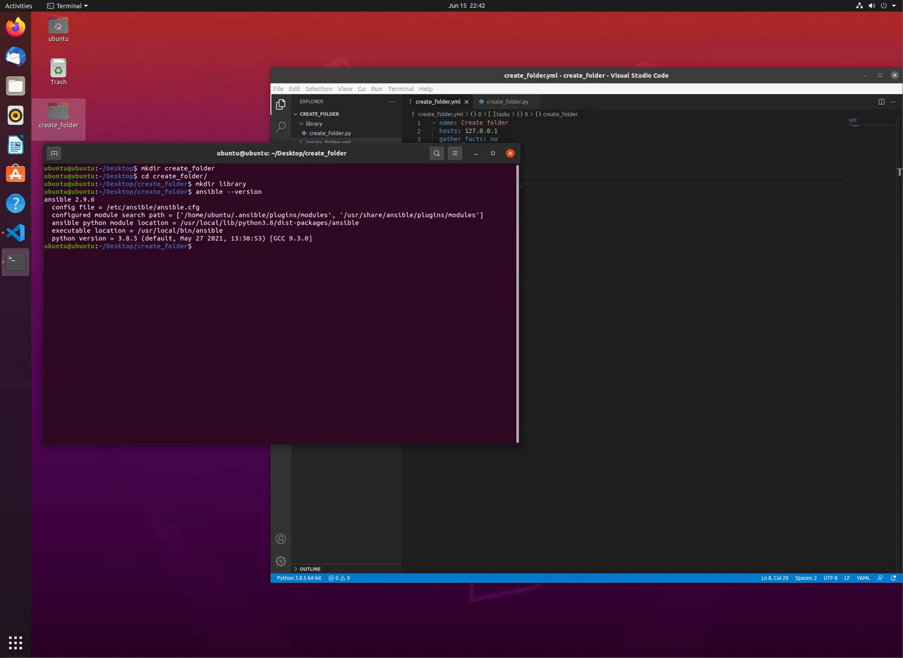
pyautogui.write('ansible')
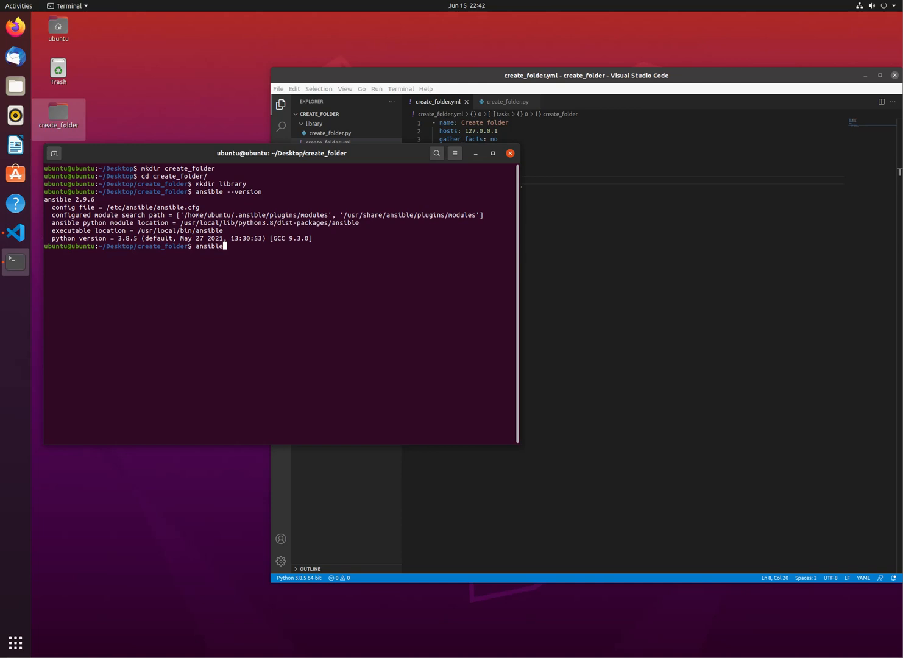
pyautogui.write('-playbook')
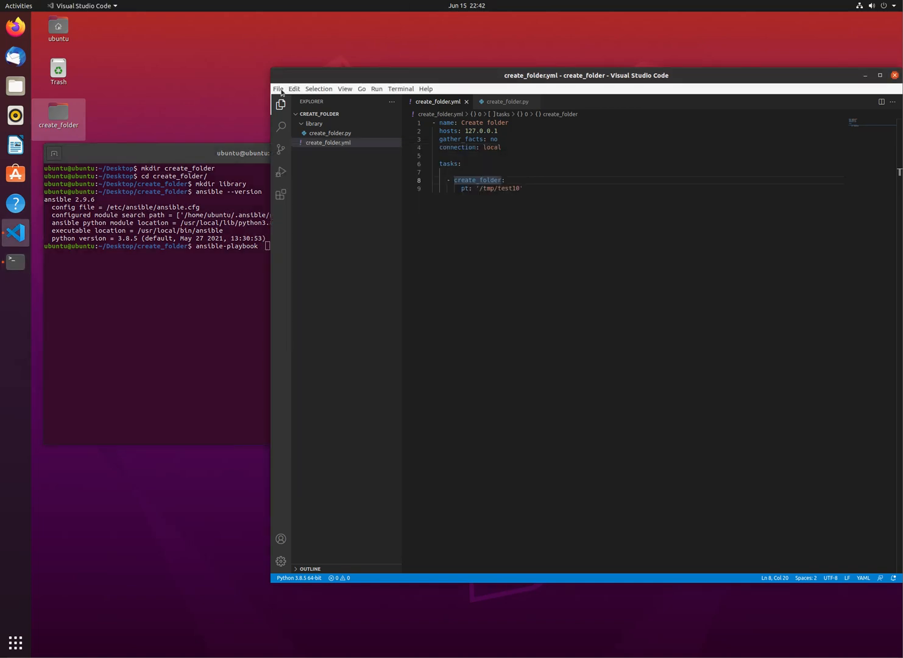
pyautogui.click(278, 89)
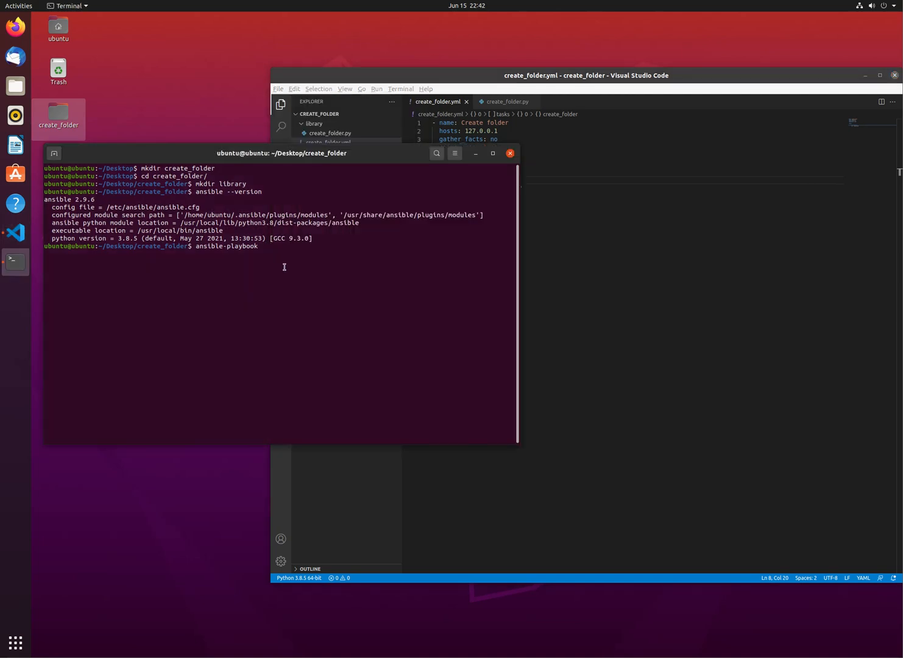
pyautogui.click(278, 89)
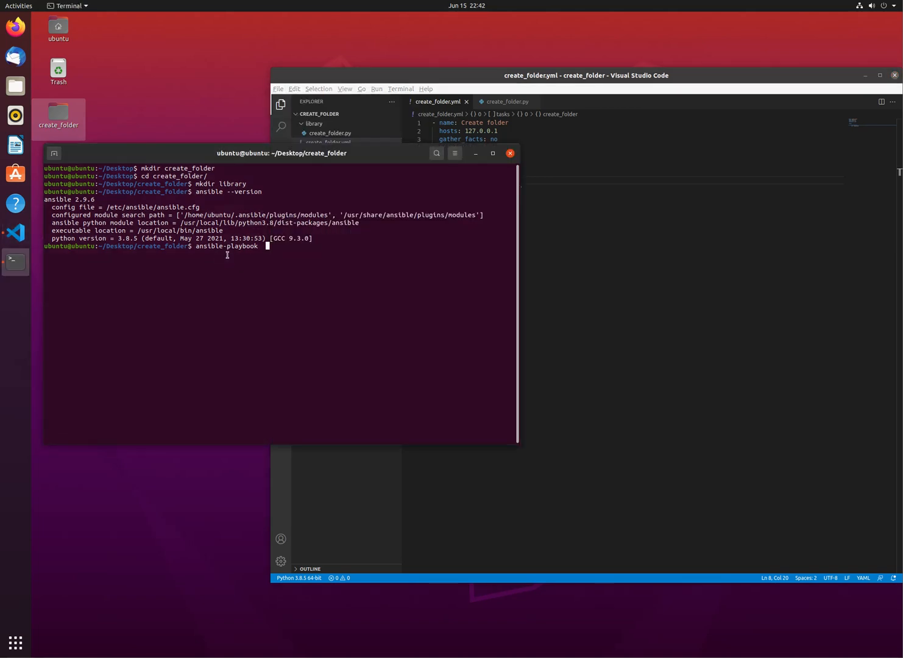
pyautogui.write('create_folder.yml -v')
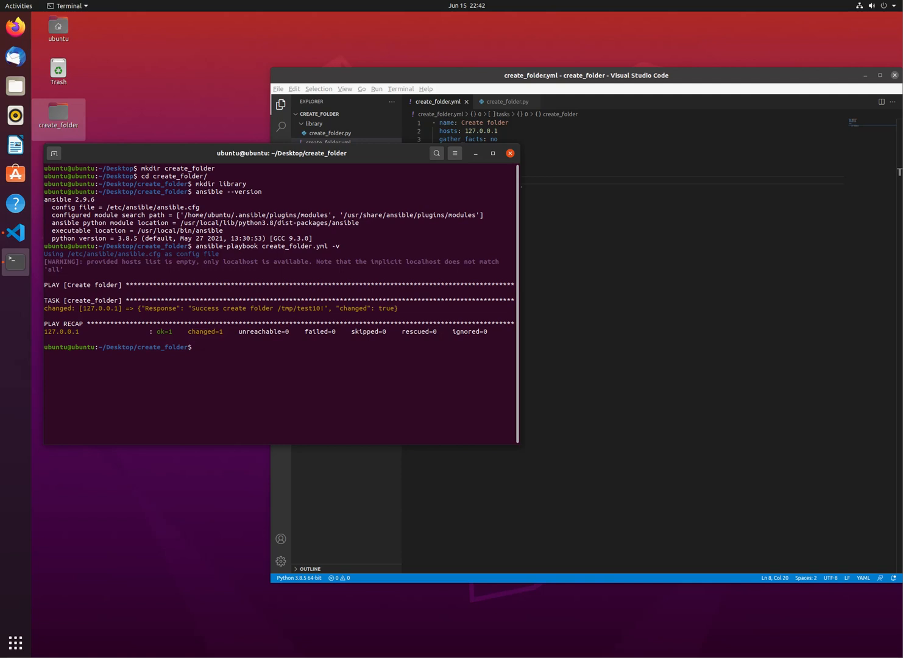
pyautogui.moveTo(250, 376)
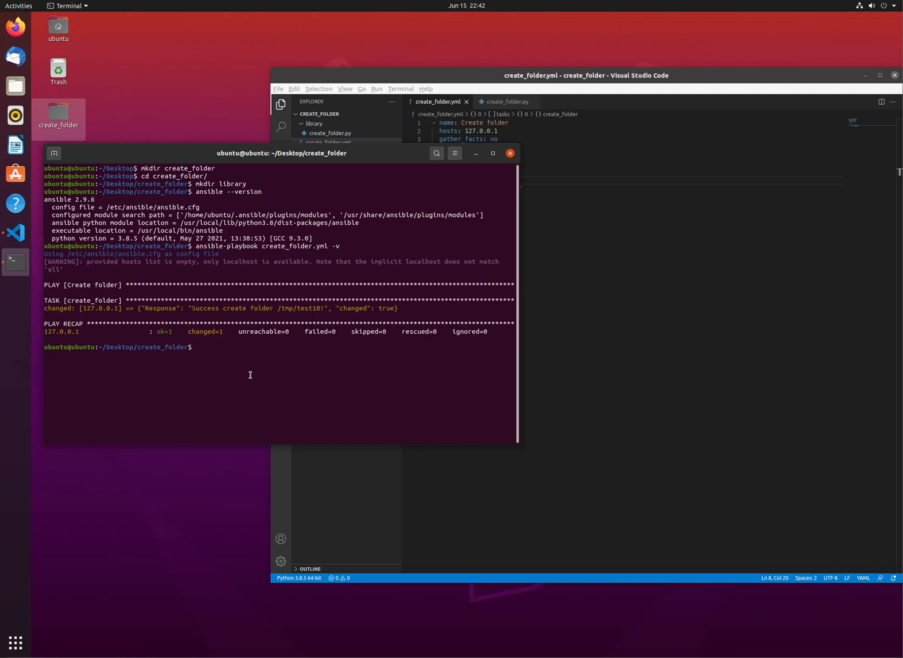
# Verify /tmp/test10 with ls -lad and change pt in create_folder.yml to /tmp/test11.
pyautogui.write('ls -la /tmp/')
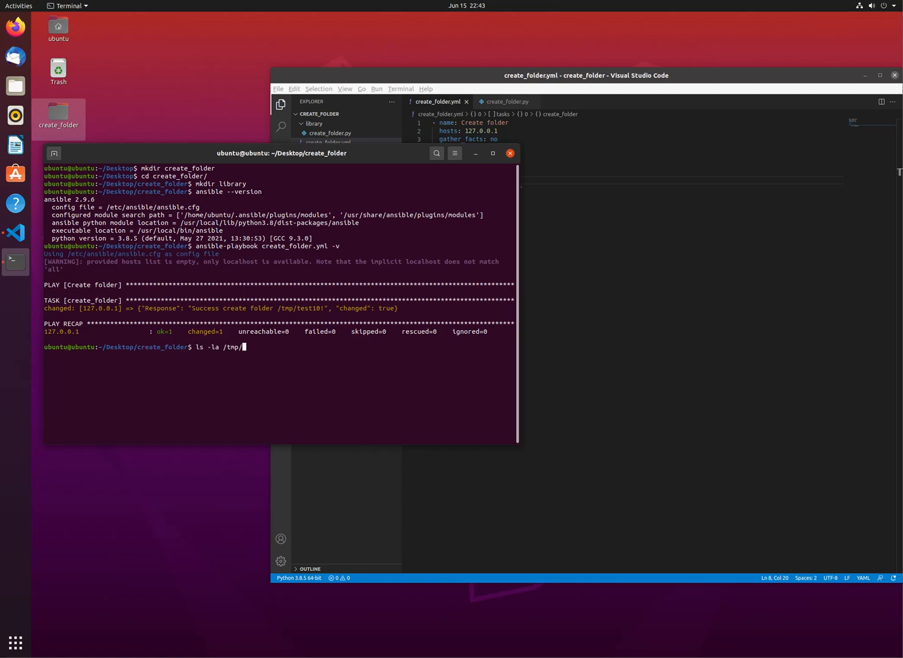
pyautogui.write('test10')
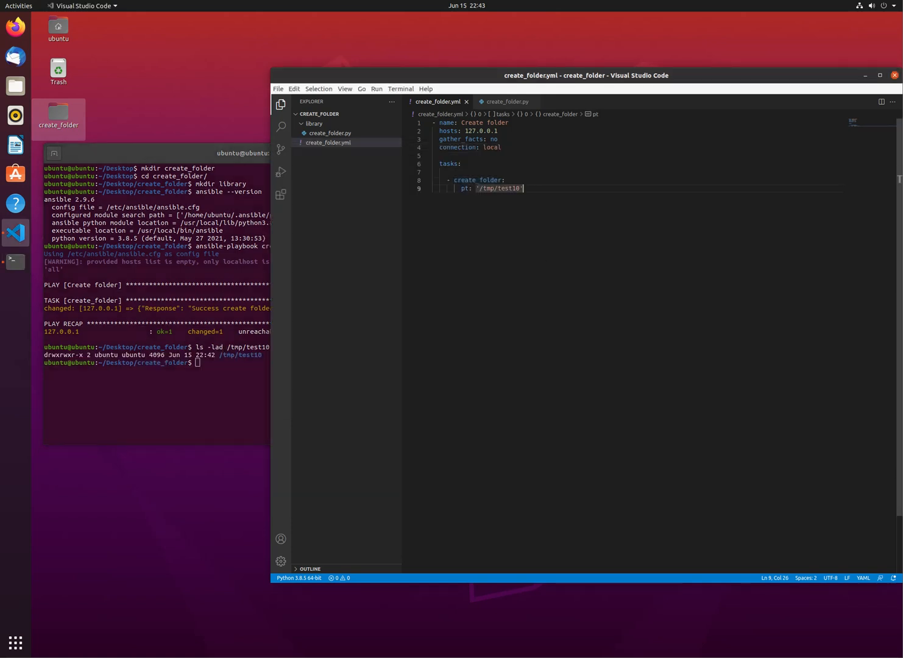
pyautogui.click(506, 103)
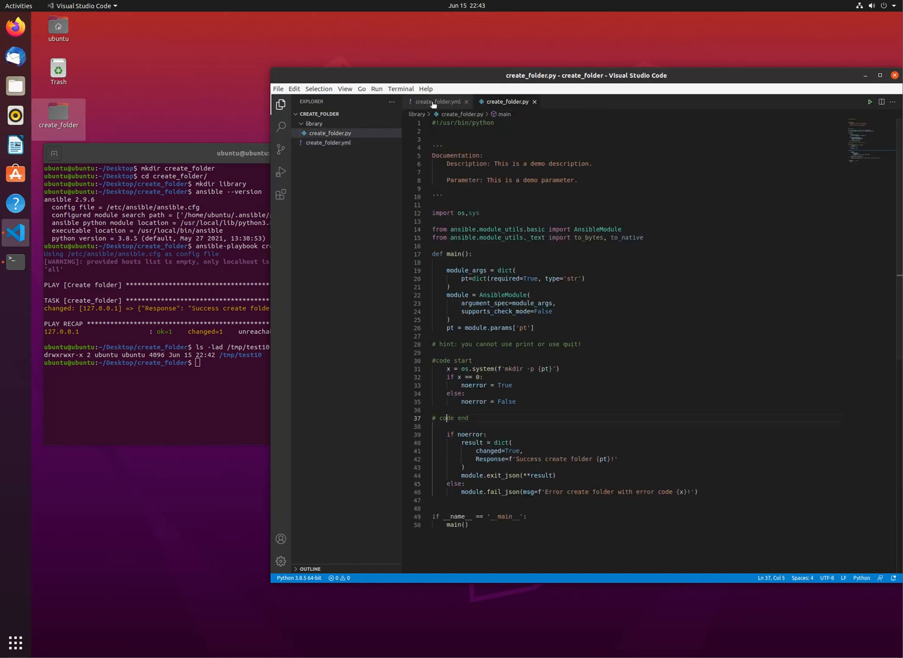
pyautogui.click(434, 102)
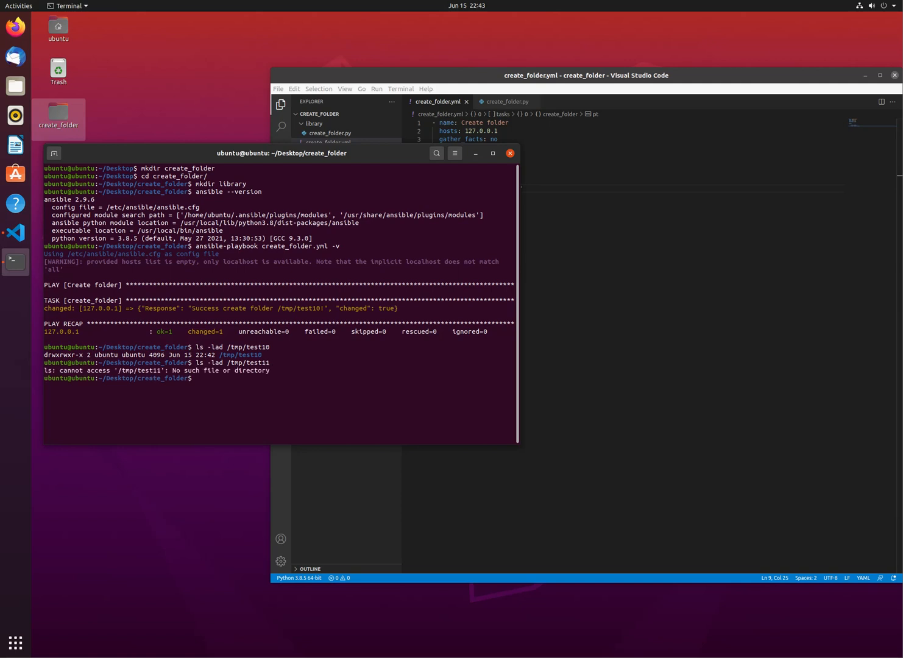
# Rerun the playbook and confirm /tmp/test11 exists with ls -lad /tmp/test11.
pyautogui.write('ls -lad /tmp/test11')
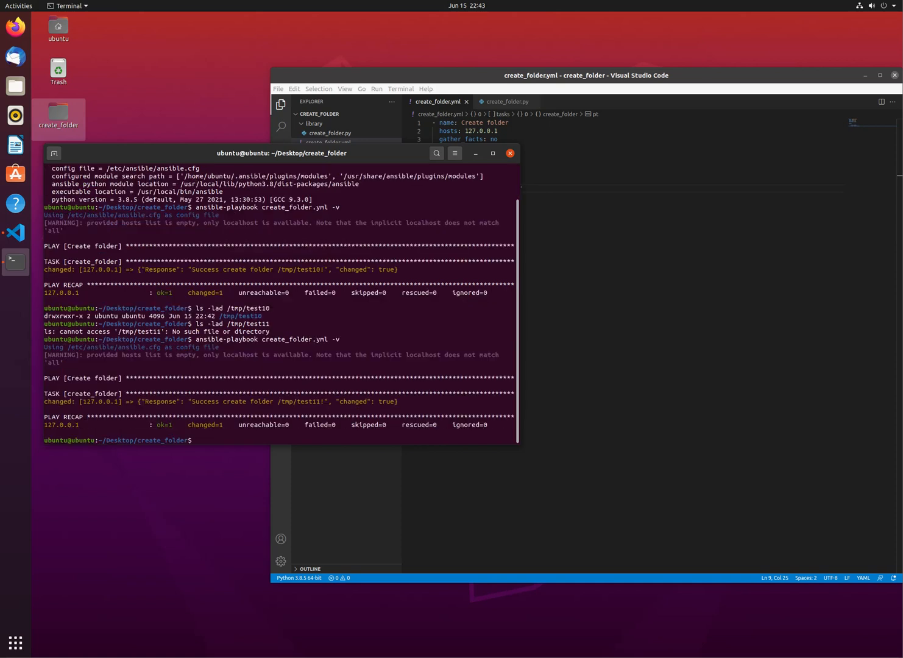
pyautogui.write('ls -lad /tmp/test11')
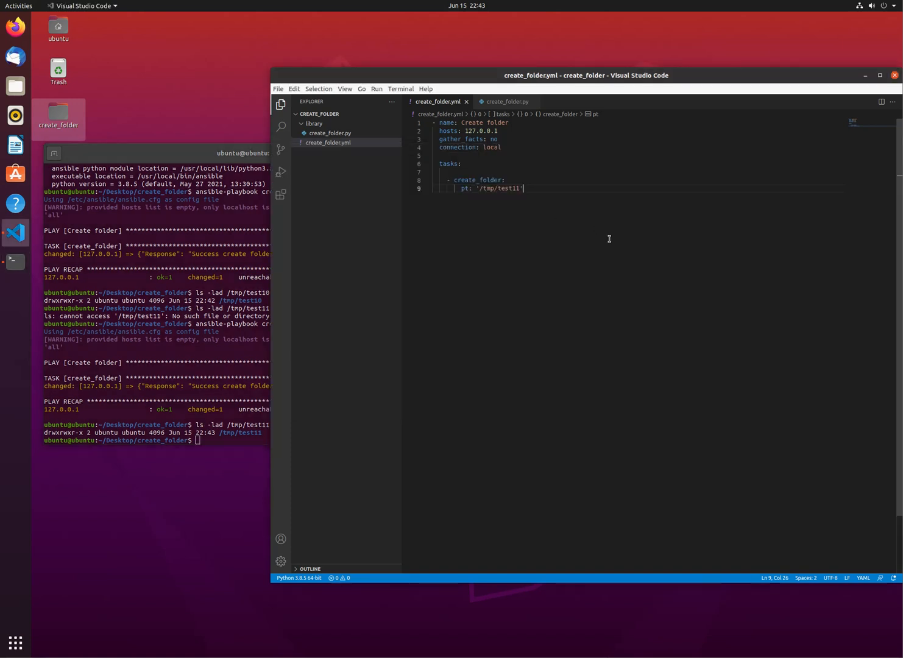
# Add noerror = False after '# code end' in create_folder.py to force failure.
pyautogui.click(508, 102)
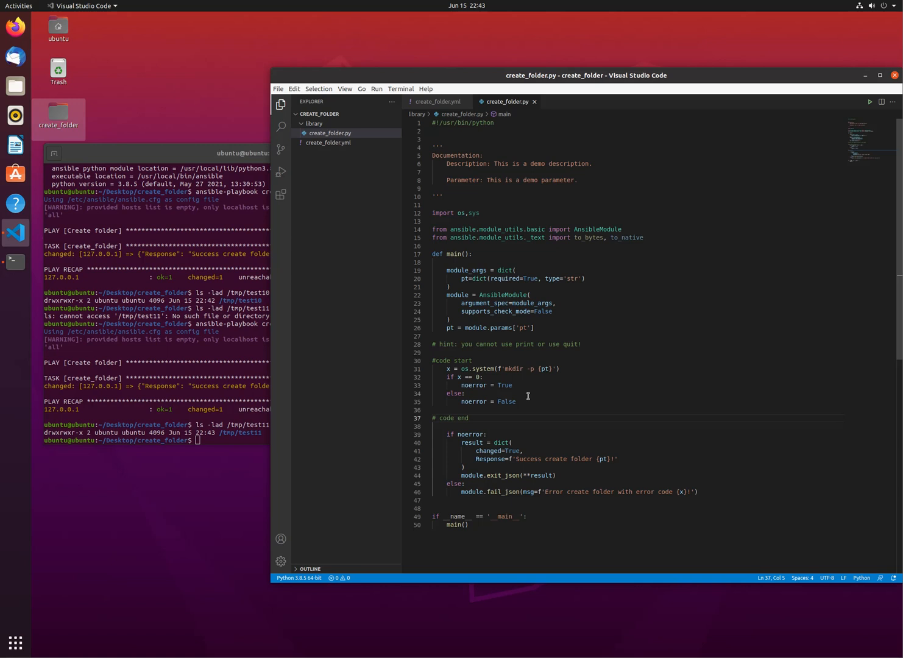
pyautogui.moveTo(526, 378)
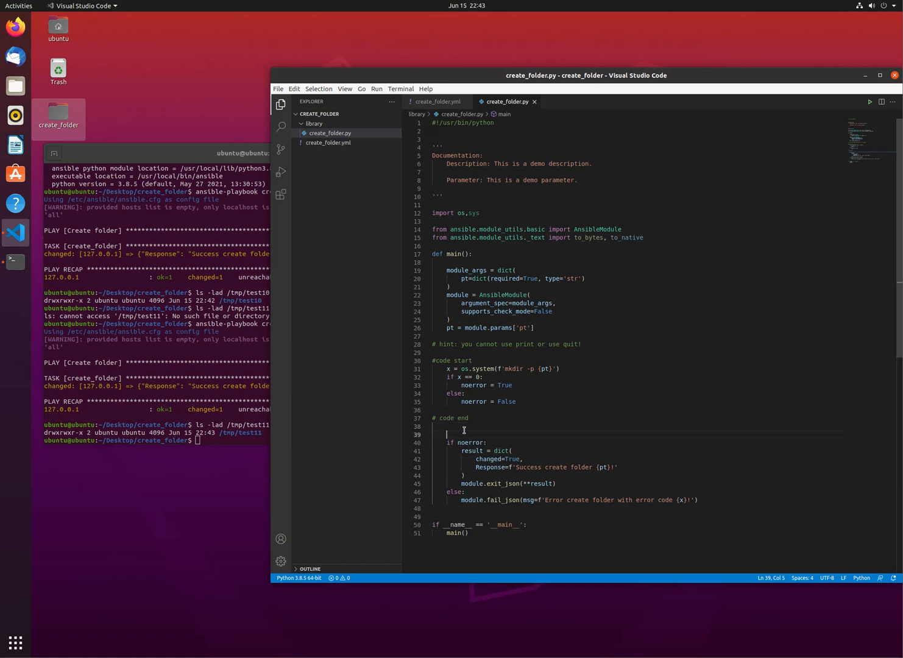
pyautogui.write('noerror = False')
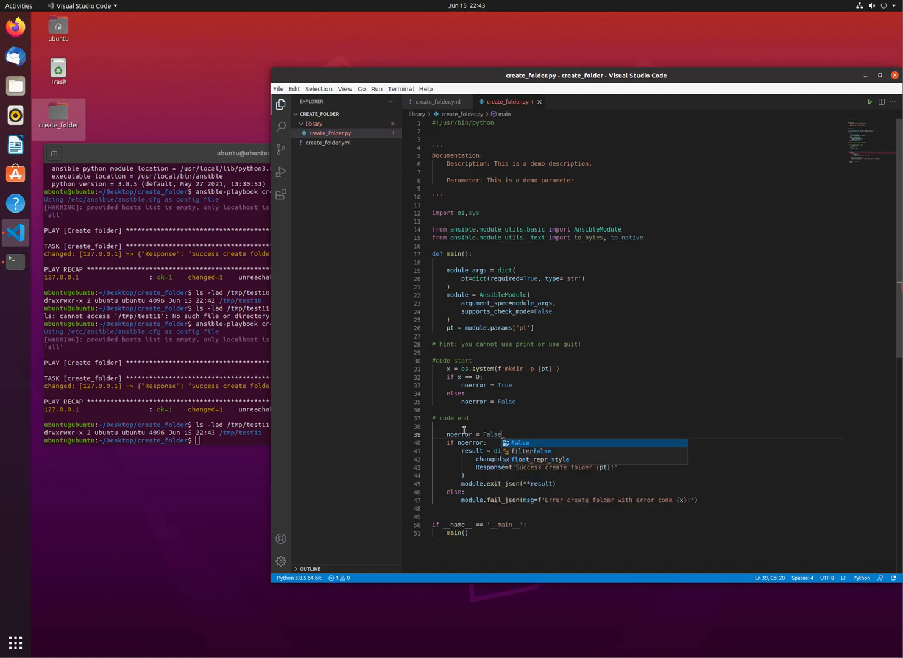
# Rerun ansible-playbook create_folder.yml -v, now failing with failed=1 and the error message.
pyautogui.click(231, 396)
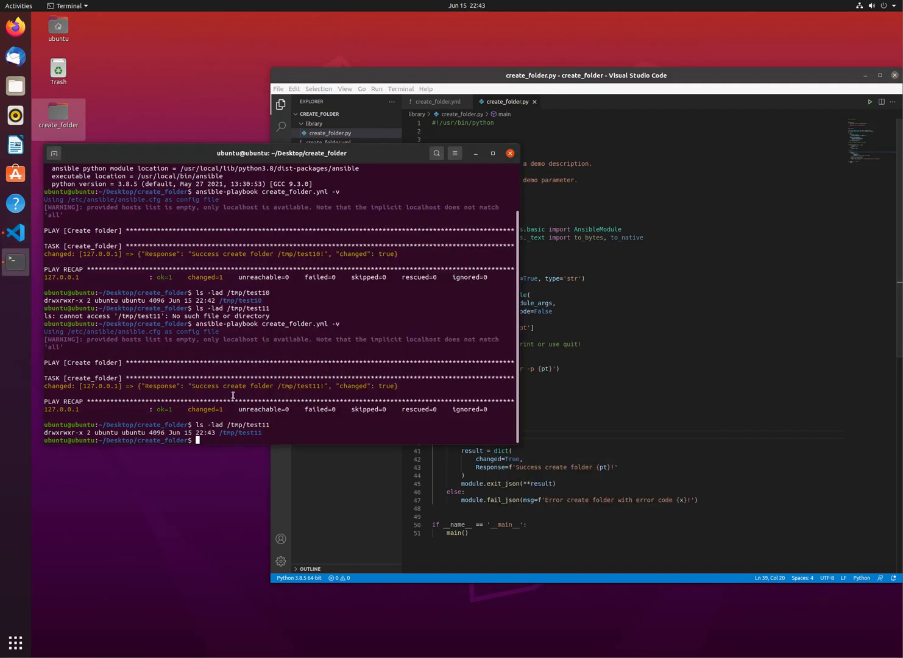
pyautogui.write('ls -lad /tmp/test11')
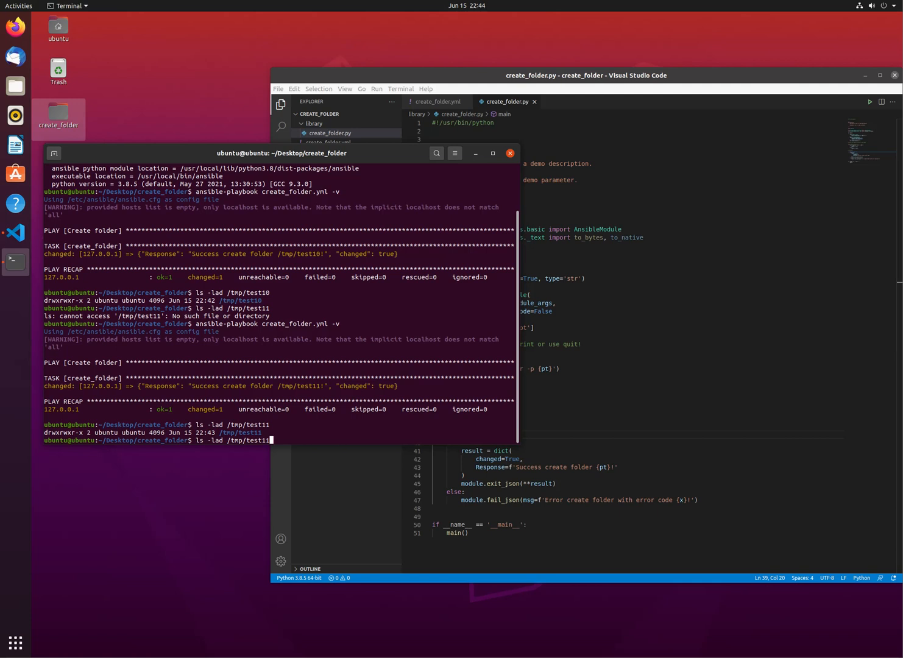
pyautogui.write('ansible-playbook create_folder.yml -v')
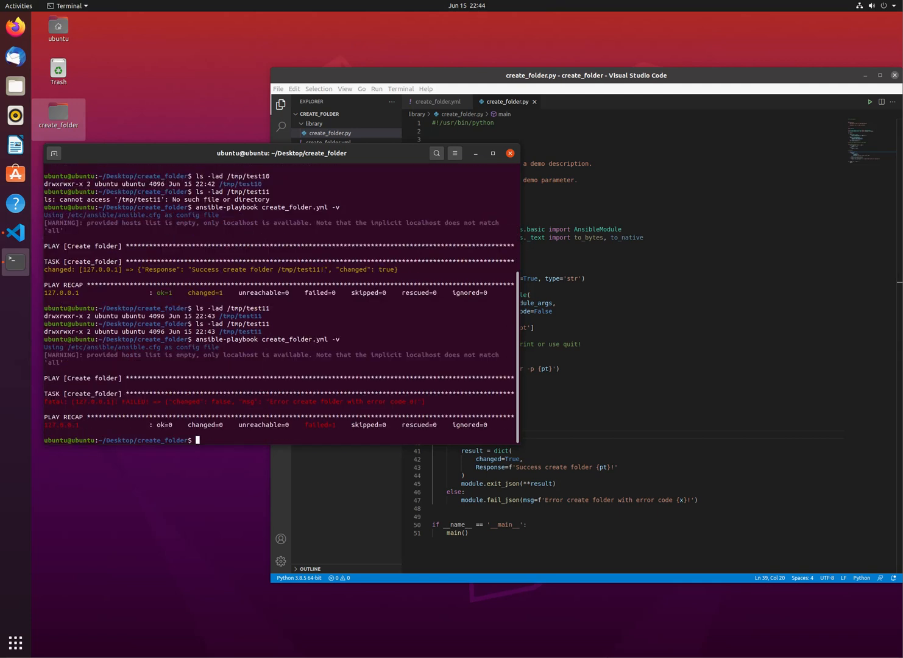
pyautogui.moveTo(244, 400)
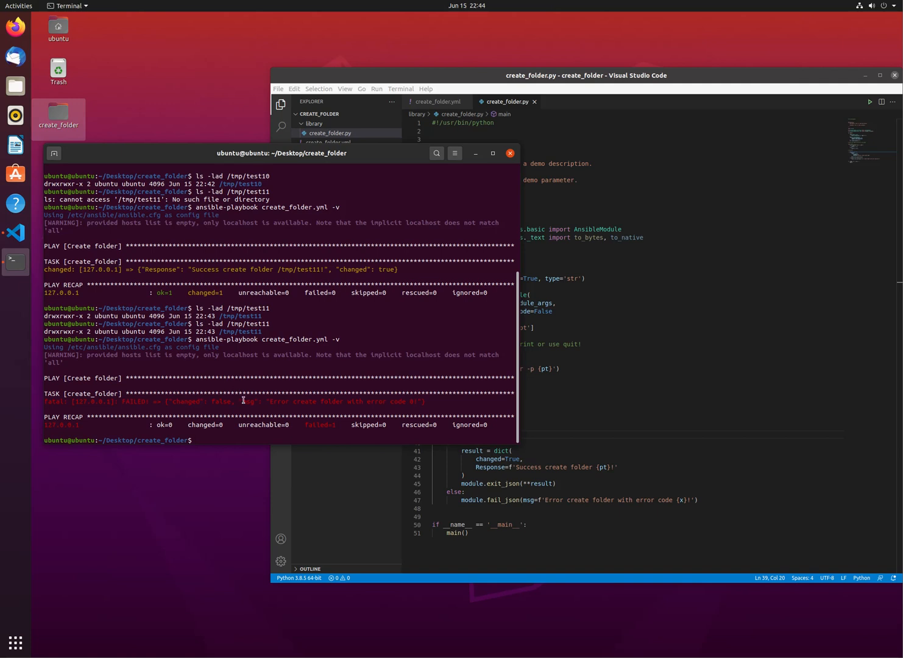
pyautogui.moveTo(514, 499)
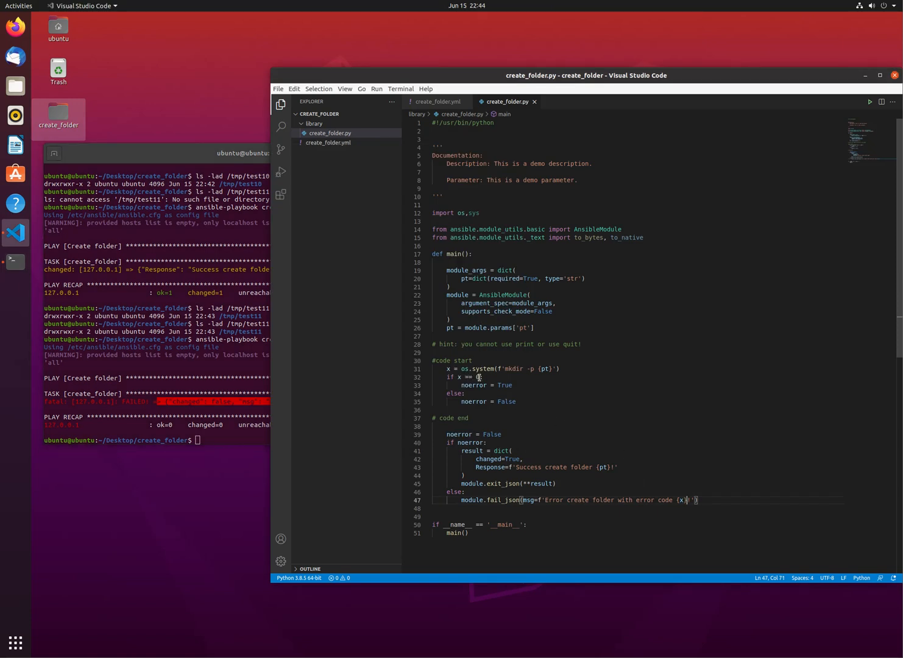
pyautogui.moveTo(205, 388)
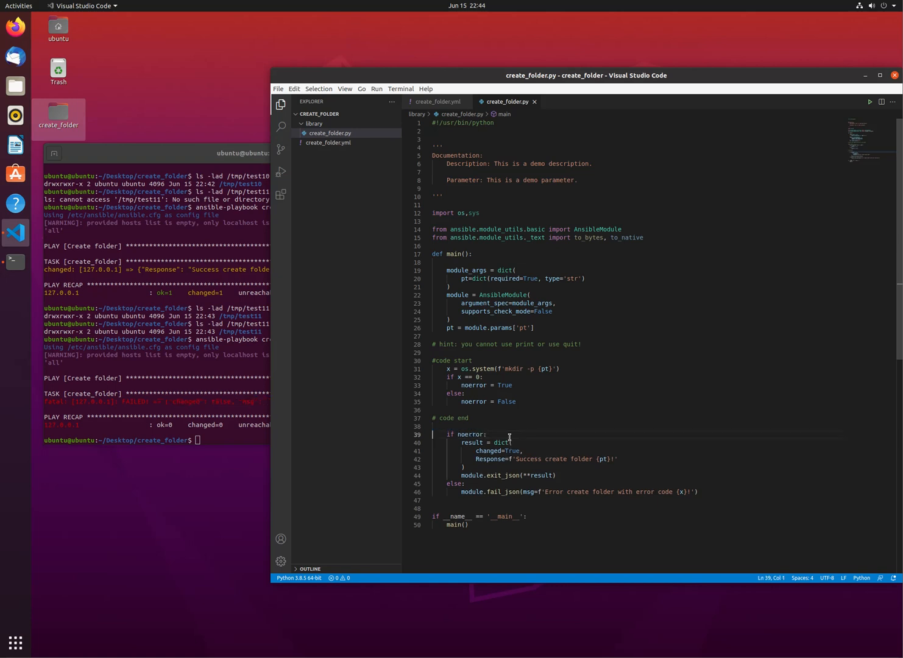
# Remove the forced noerror = False line from create_folder.py.
pyautogui.click(498, 368)
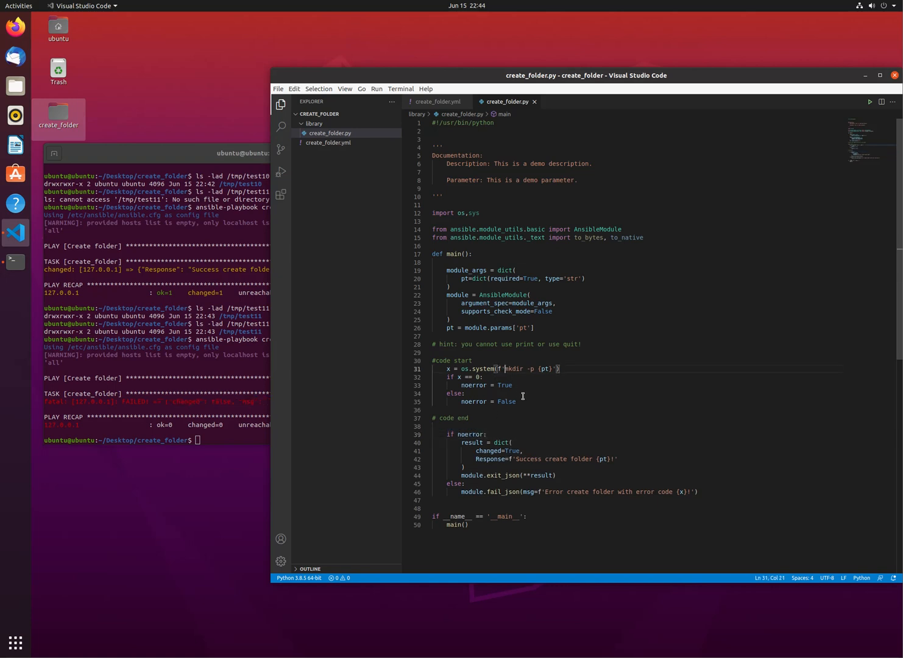